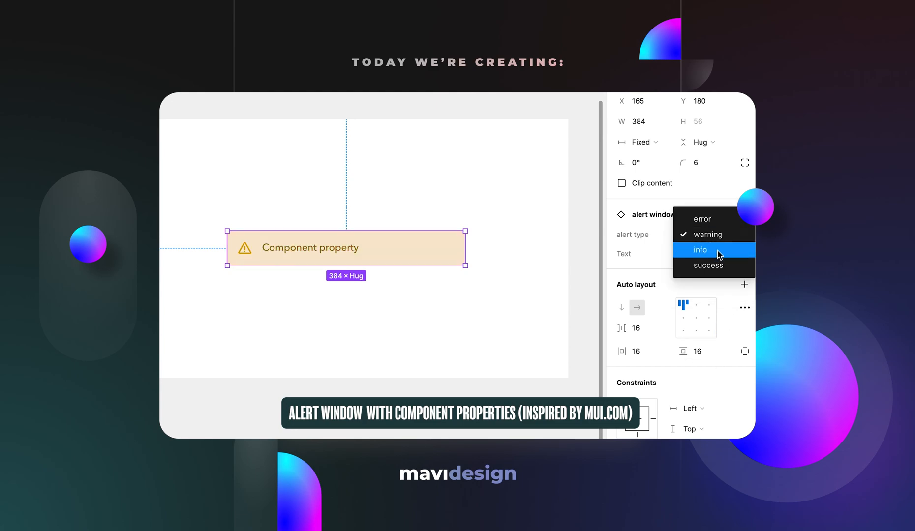
# Preview the finished alert as the info and success types, then change its text.
pyautogui.click(699, 250)
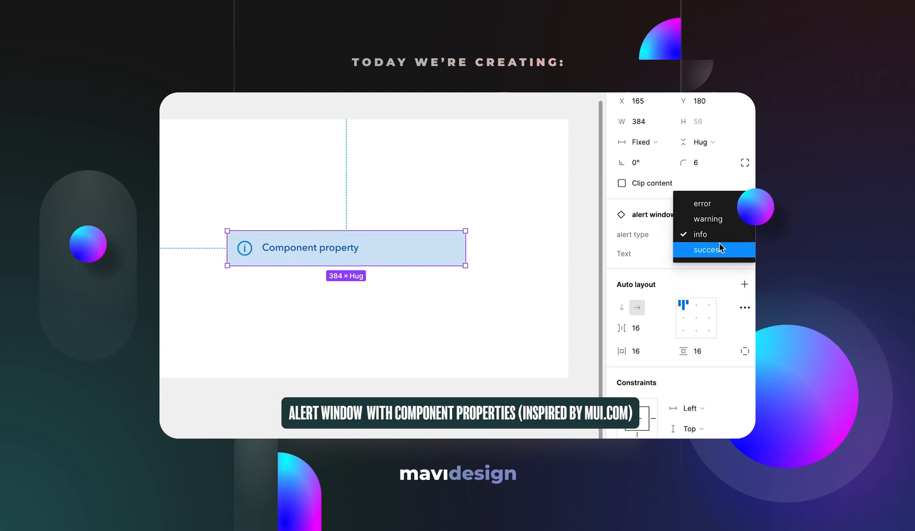
pyautogui.click(707, 219)
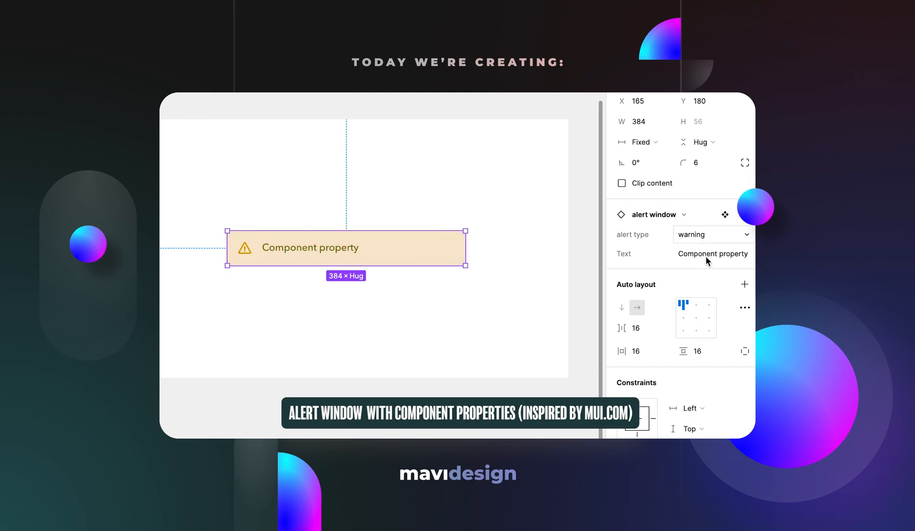
pyautogui.write('Change the text')
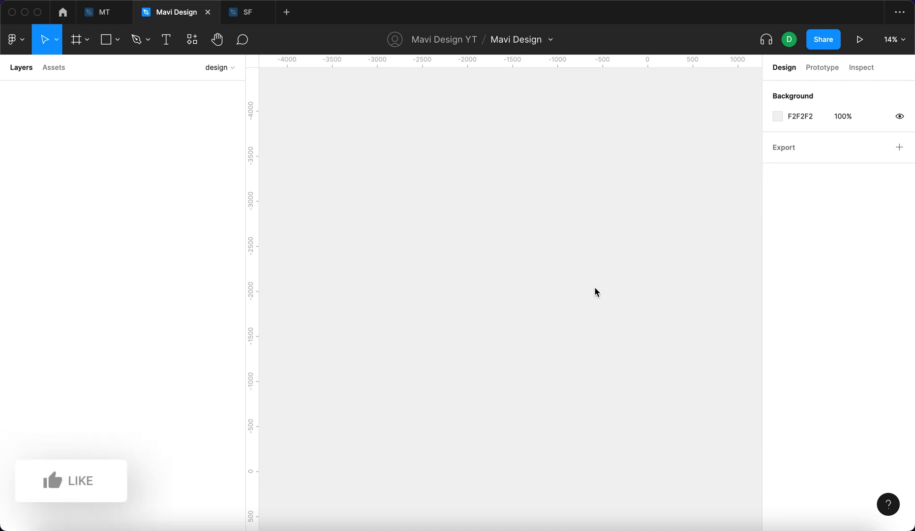
pyautogui.moveTo(556, 293)
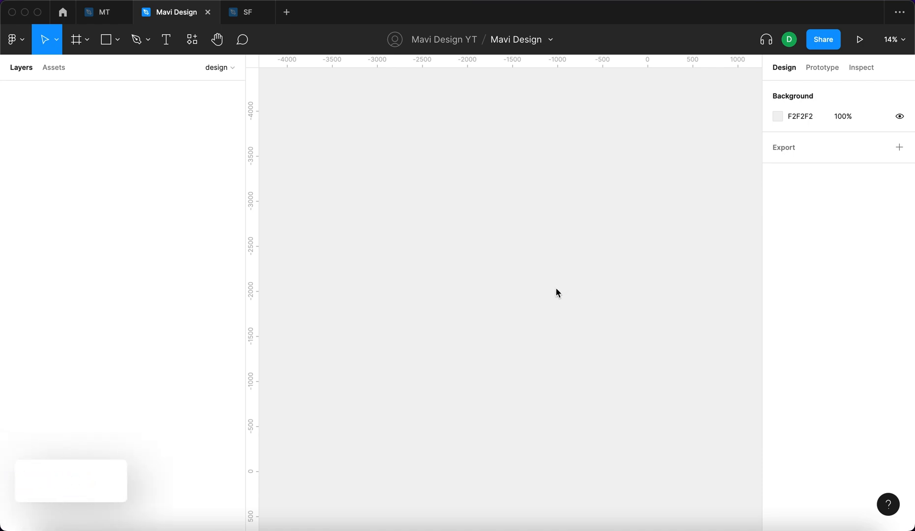
# Add the text 'This is an alert', zoom to it, and set font size 16.
pyautogui.click(166, 40)
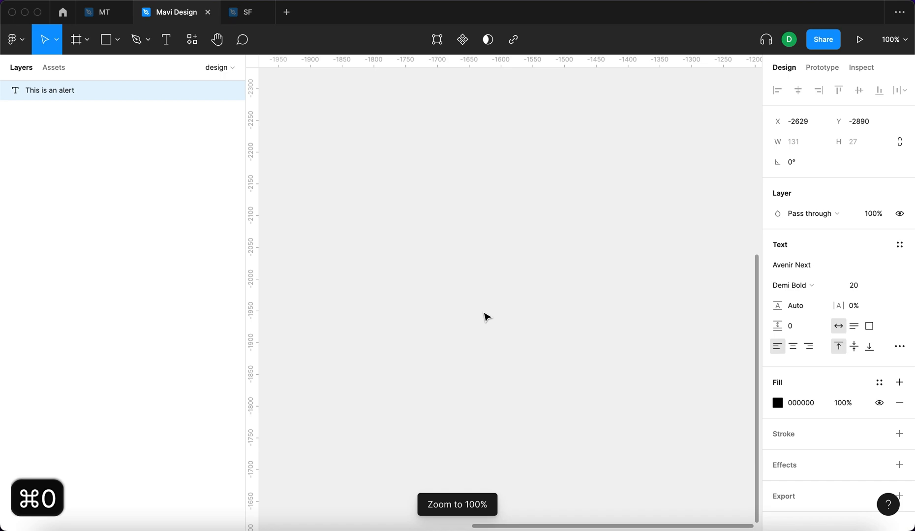
pyautogui.press('shift+2')
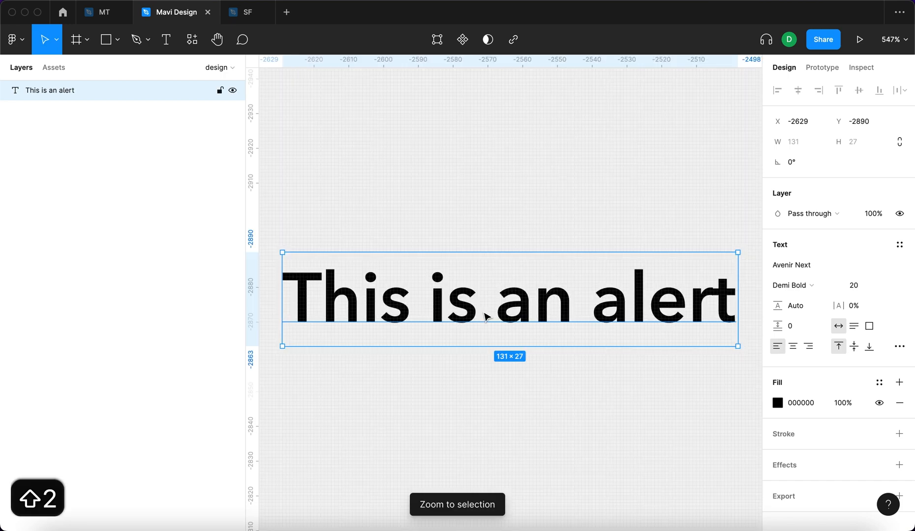
pyautogui.moveTo(610, 269)
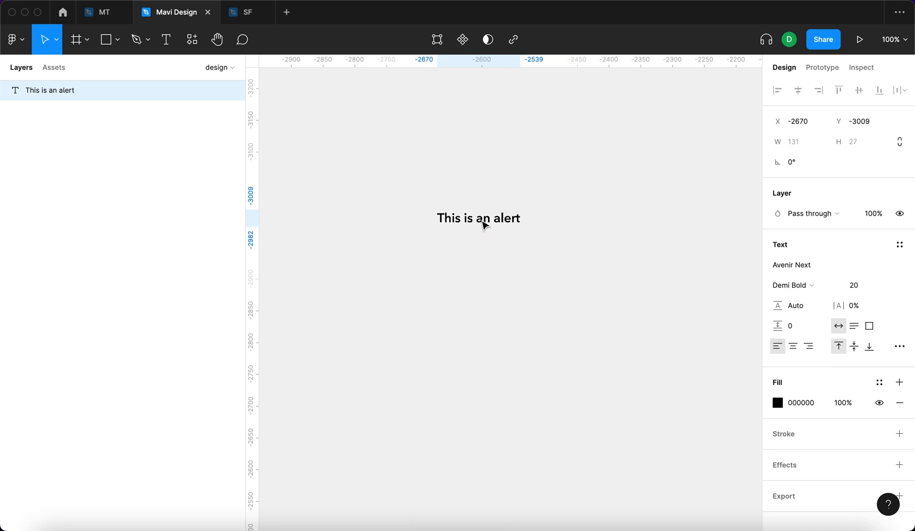
pyautogui.click(478, 218)
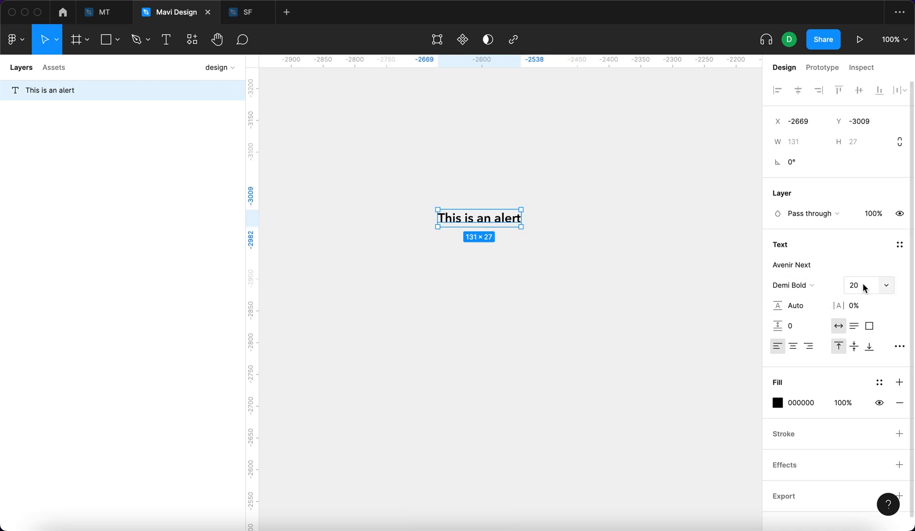
pyautogui.click(859, 285)
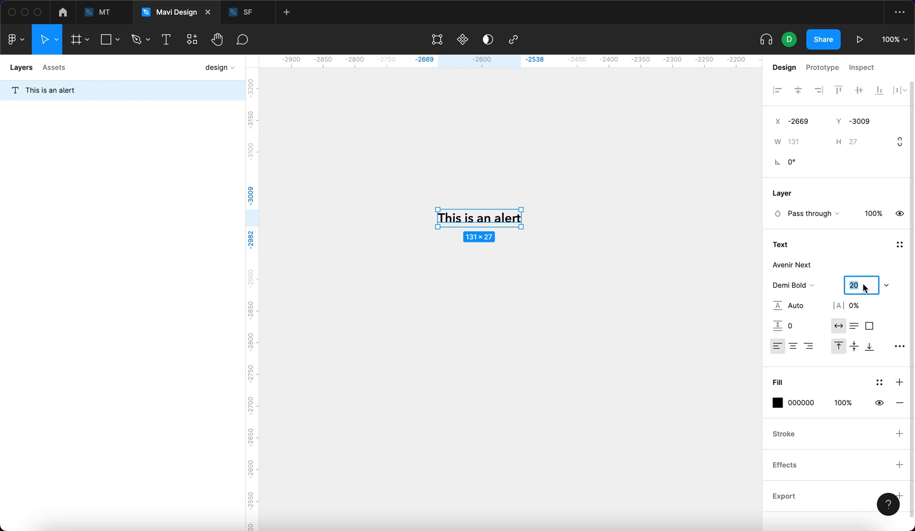
pyautogui.write('15')
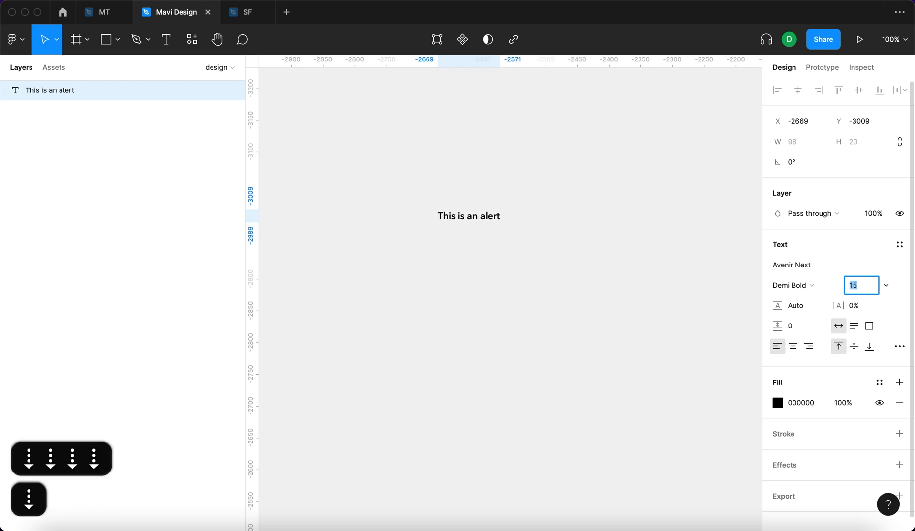
pyautogui.write('16')
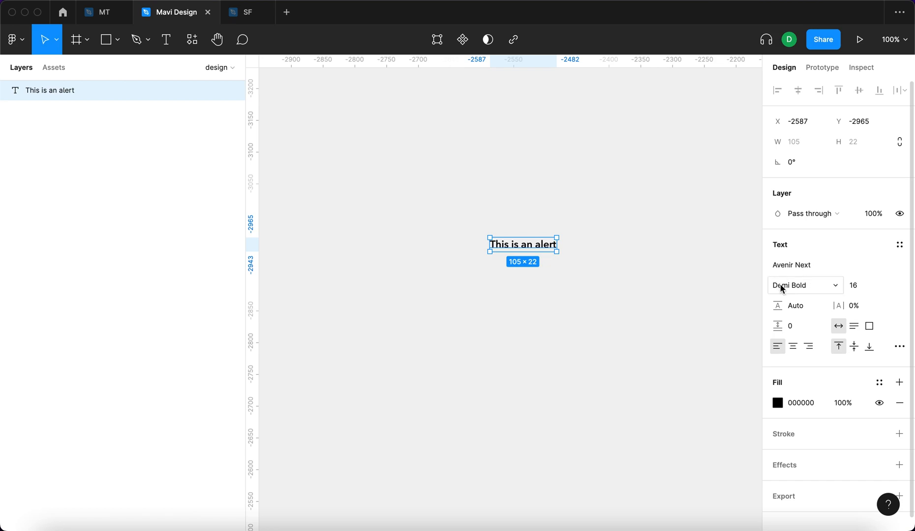
# Draw a 24×24 frame for the icon left of the alert text.
pyautogui.click(76, 40)
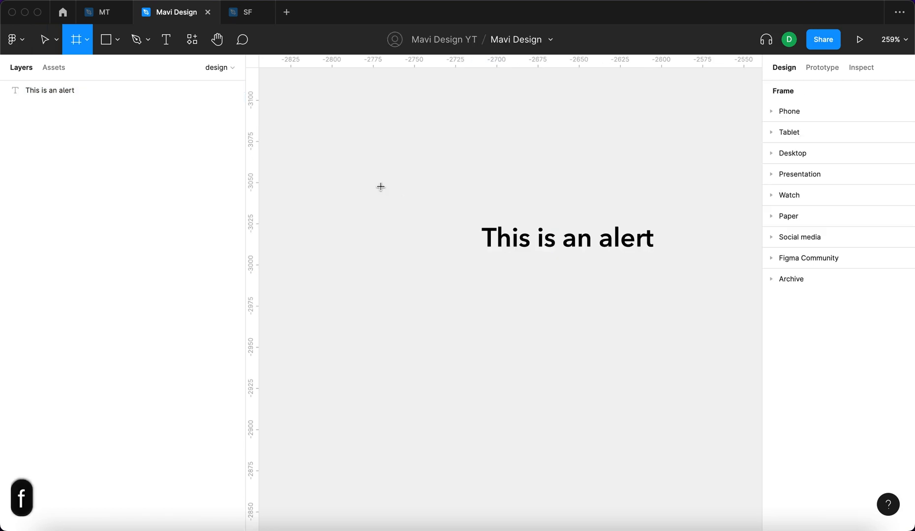
pyautogui.moveTo(395, 222); pyautogui.dragTo(436, 256)
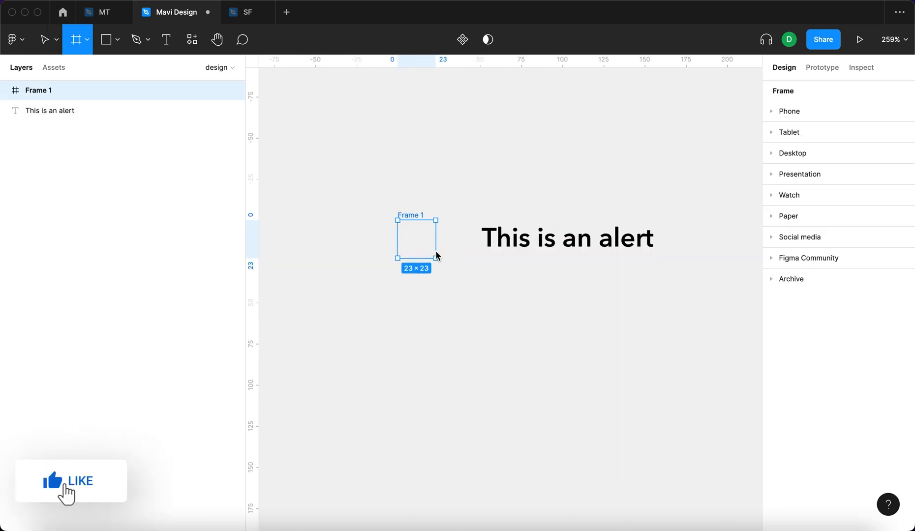
pyautogui.moveTo(436, 257); pyautogui.dragTo(433, 255)
pyautogui.write('icon')
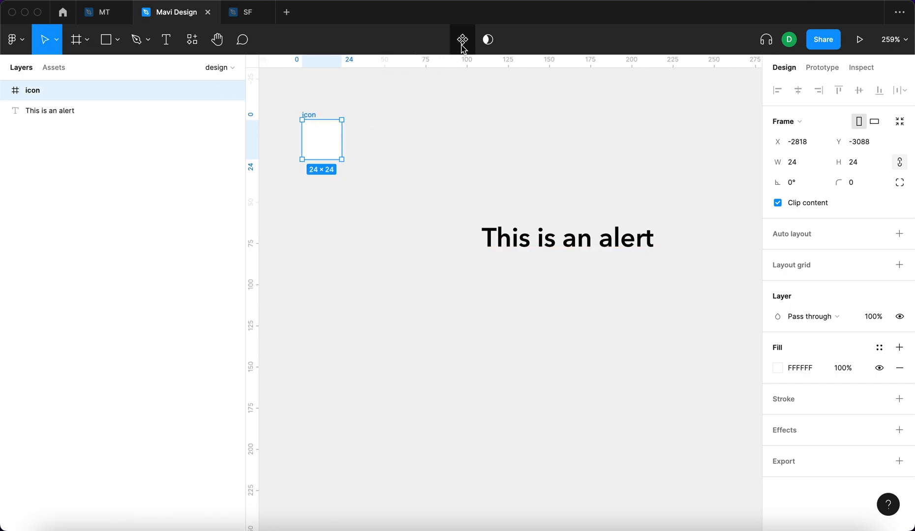
# Make the icon a component with variants named error, warning, info and success.
pyautogui.click(461, 40)
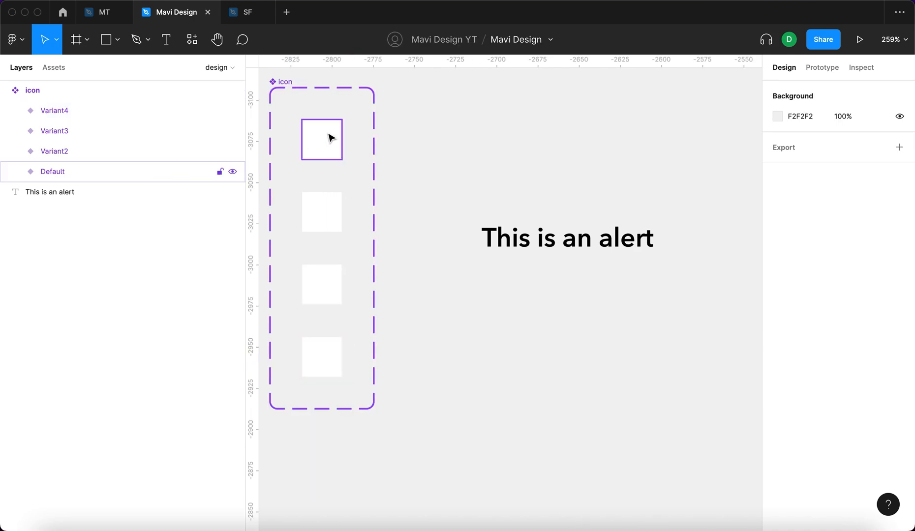
pyautogui.click(320, 139)
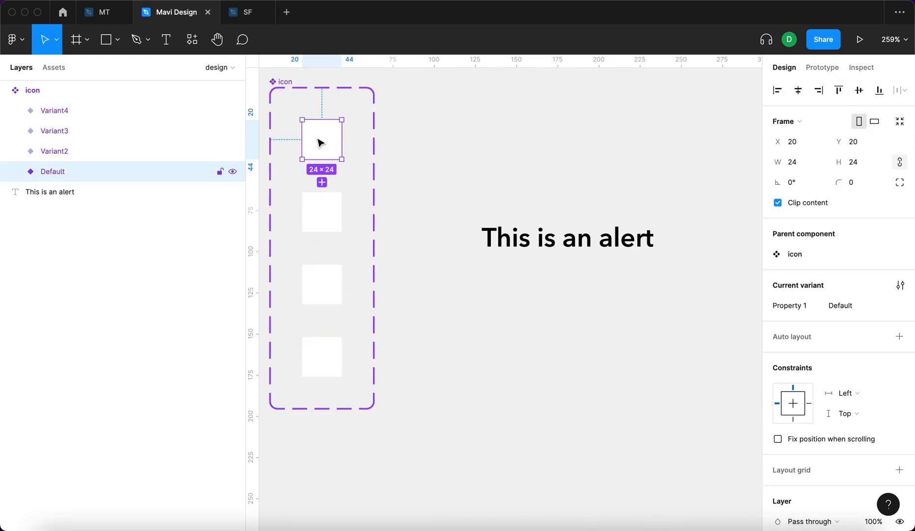
pyautogui.click(855, 305)
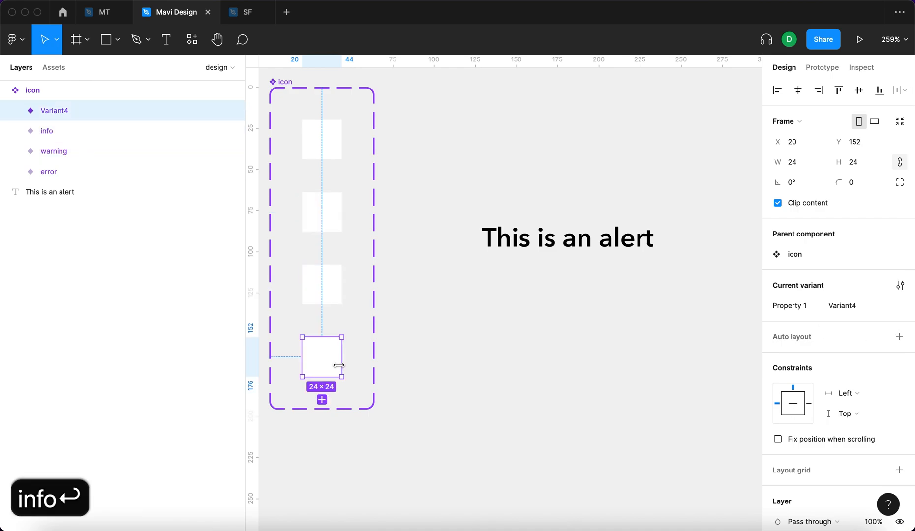
pyautogui.write('suc')
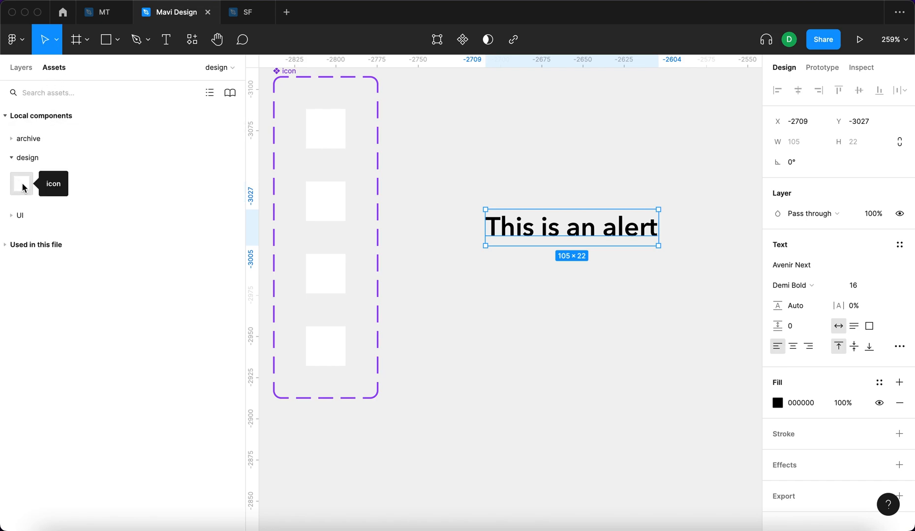
# Wrap an icon instance and the text in auto layout 'alert window', padding 20.
pyautogui.moveTo(21, 183); pyautogui.dragTo(433, 237)
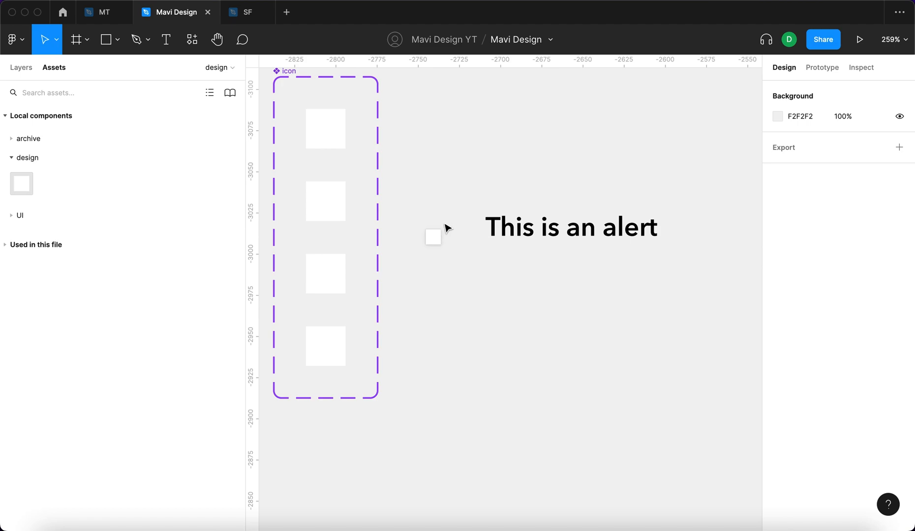
pyautogui.click(432, 237)
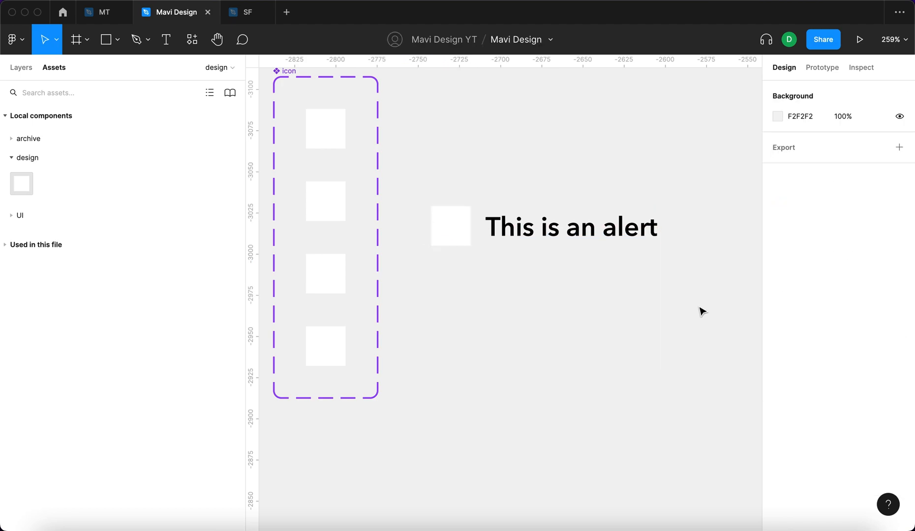
pyautogui.click(449, 226)
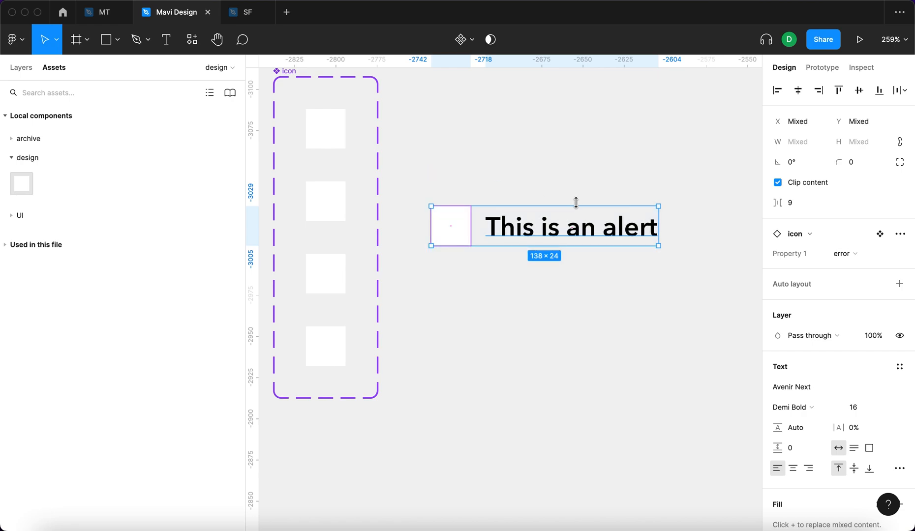
pyautogui.press('shift+a')
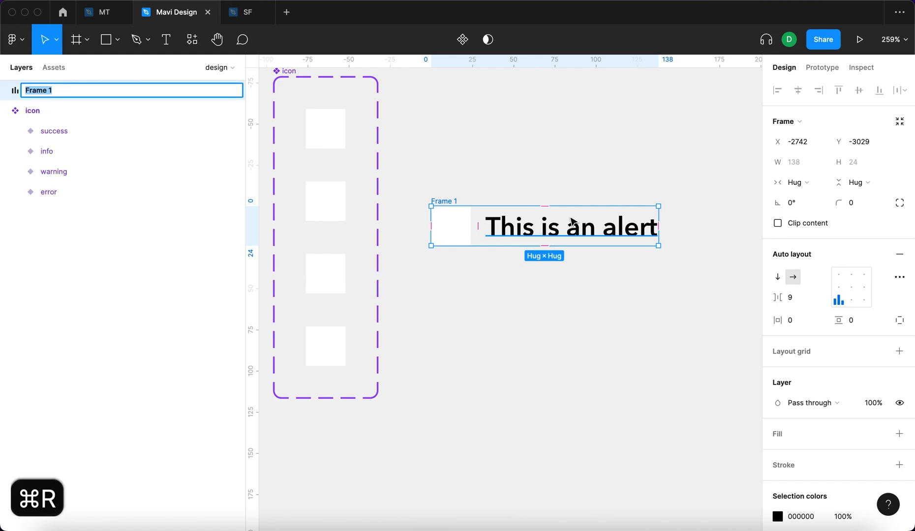
pyautogui.write('alert window')
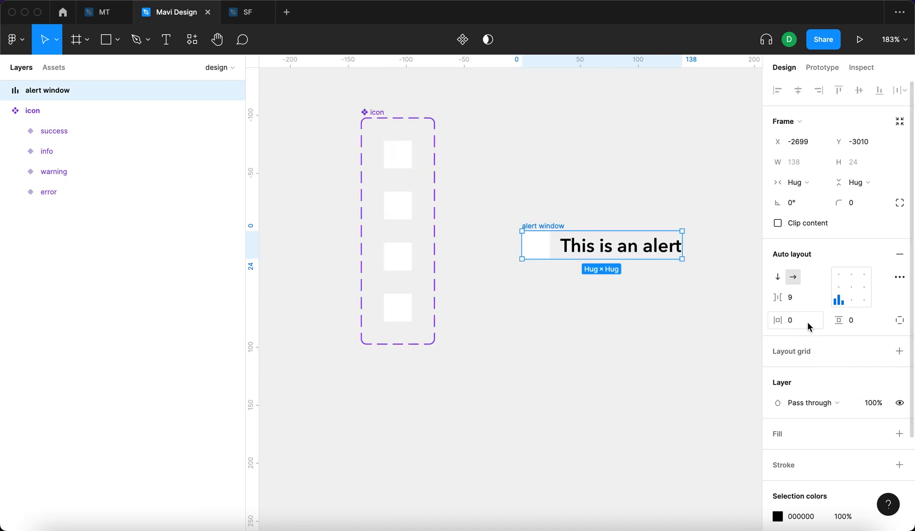
pyautogui.write('20')
pyautogui.write('10')
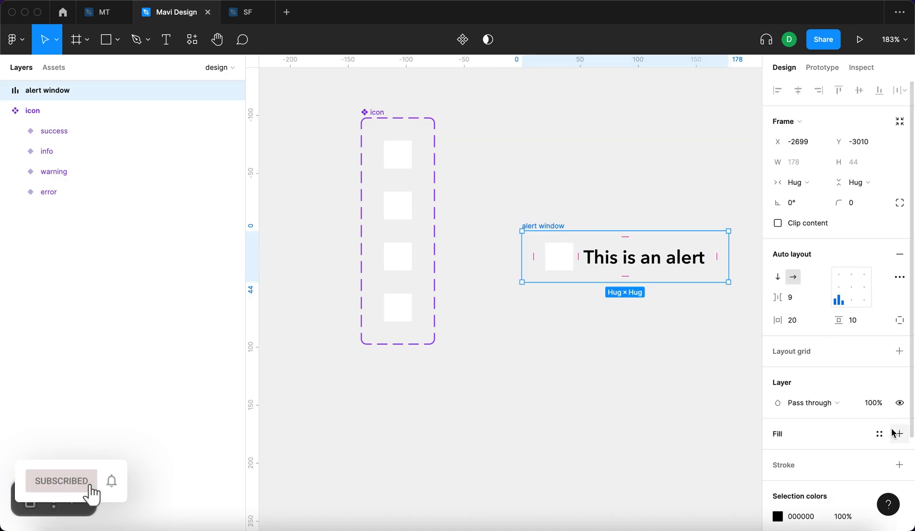
# Give the alert window a grey fill, 16 padding and gap, and 10 px corners.
pyautogui.click(899, 434)
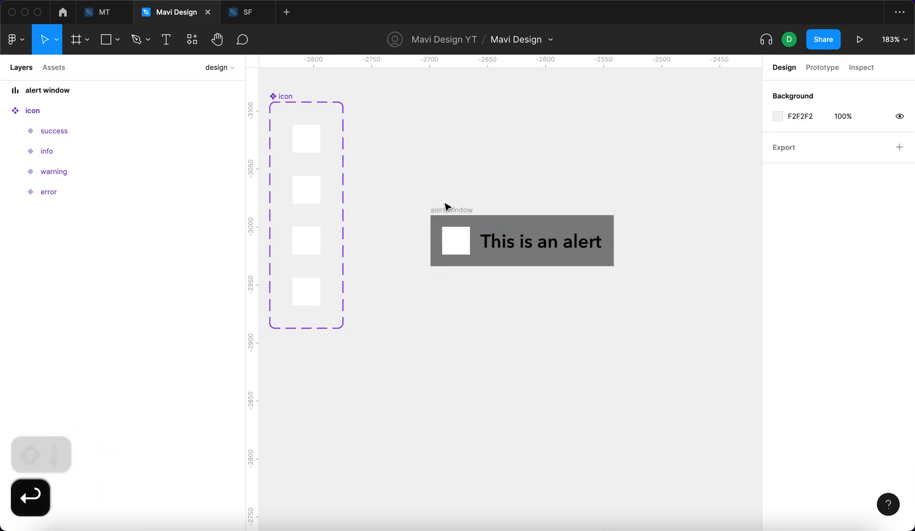
pyautogui.click(47, 91)
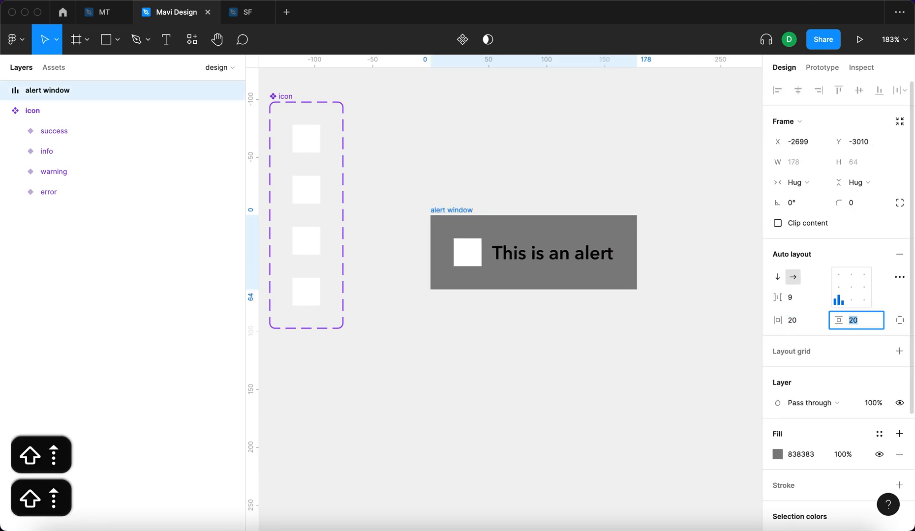
pyautogui.click(794, 297)
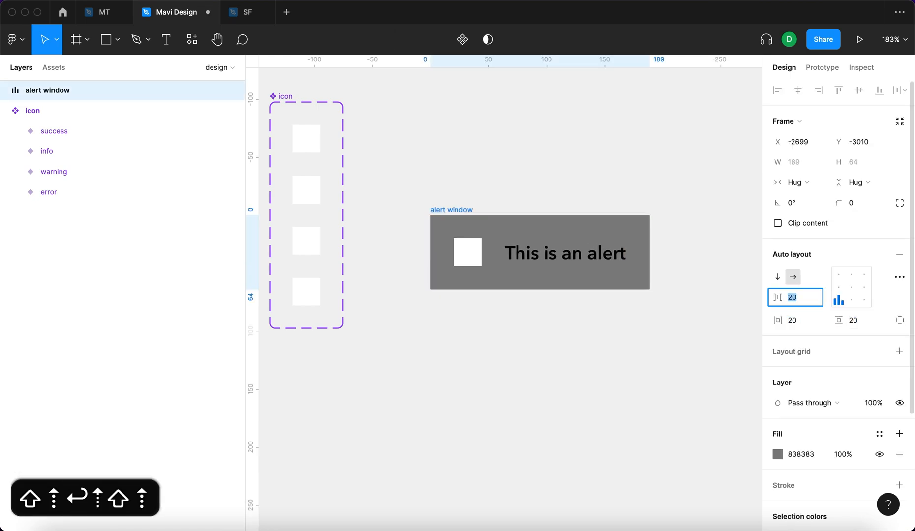
pyautogui.write('16')
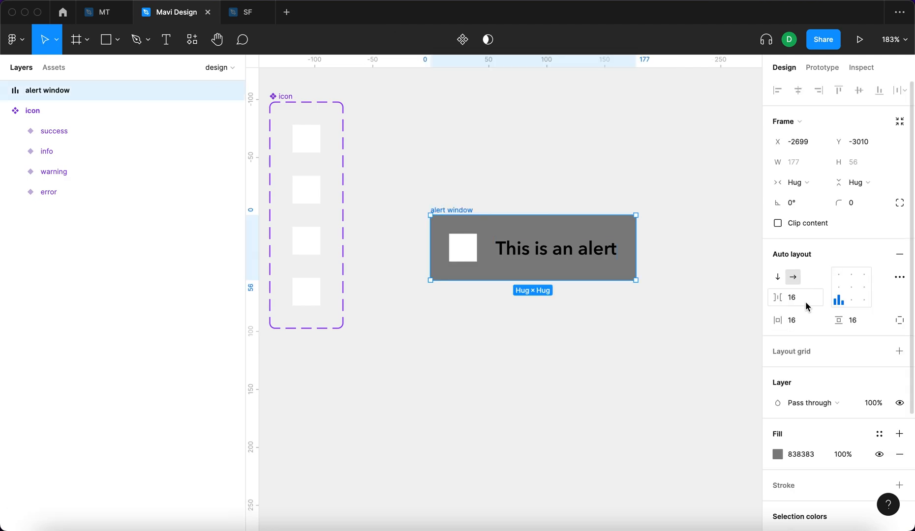
pyautogui.moveTo(853, 320)
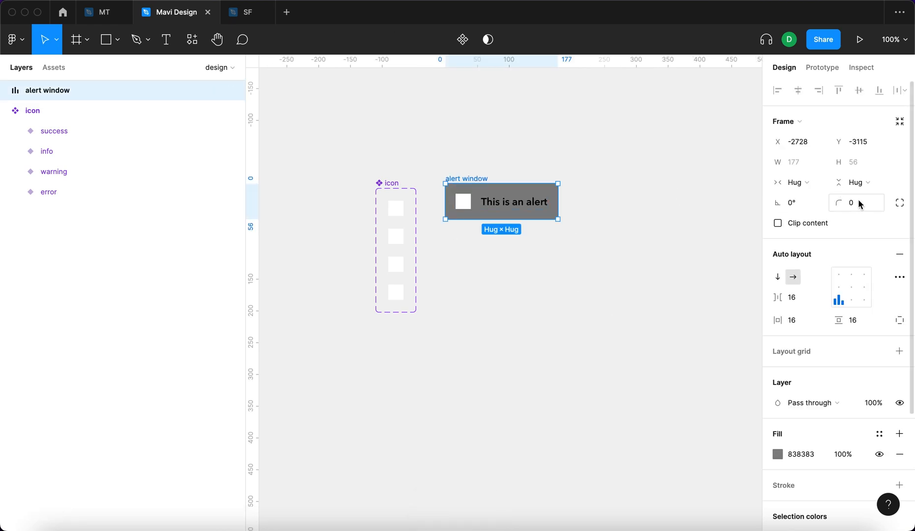
pyautogui.write('10')
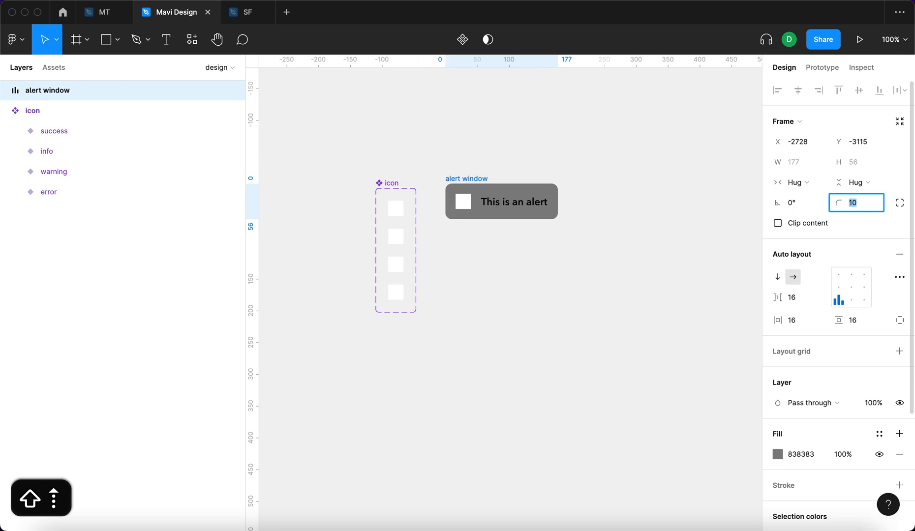
pyautogui.write('6')
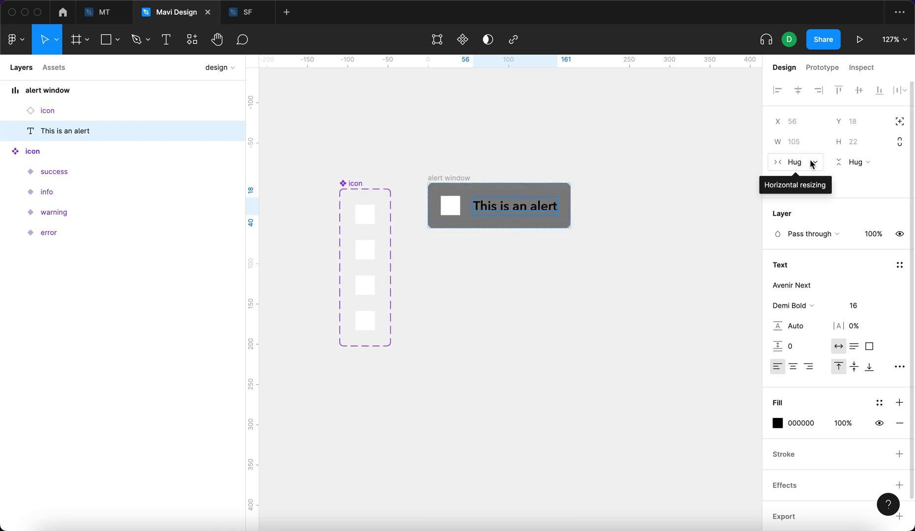
# Set the text to Fill container and narrow the alert window to 115 px.
pyautogui.click(794, 162)
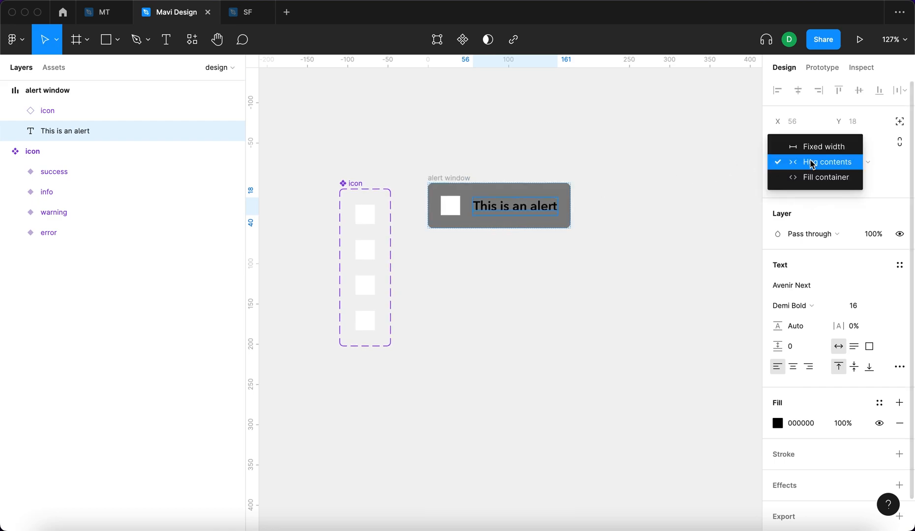
pyautogui.click(826, 146)
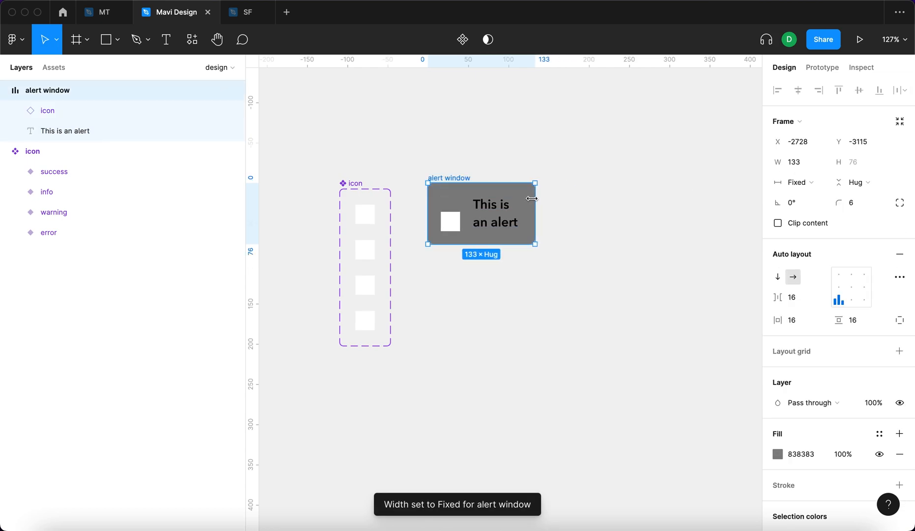
pyautogui.moveTo(535, 215); pyautogui.dragTo(594, 214)
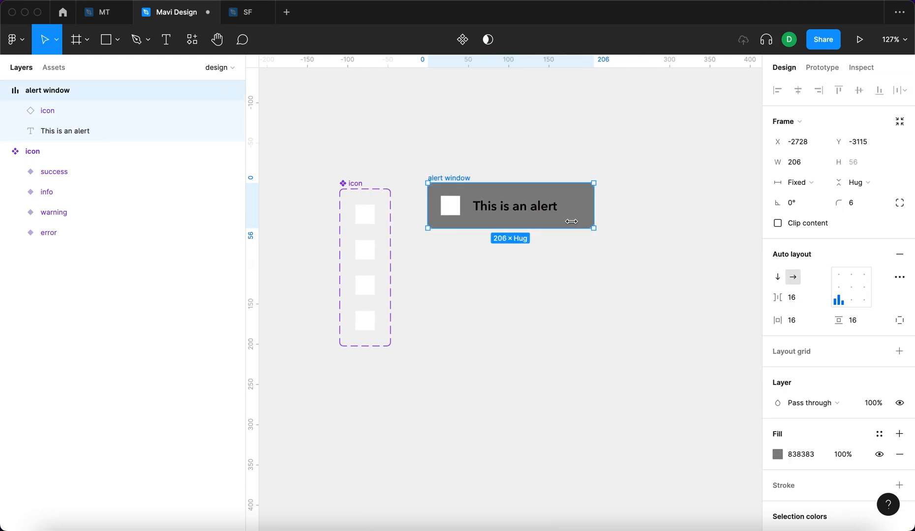
pyautogui.moveTo(594, 220); pyautogui.dragTo(540, 213)
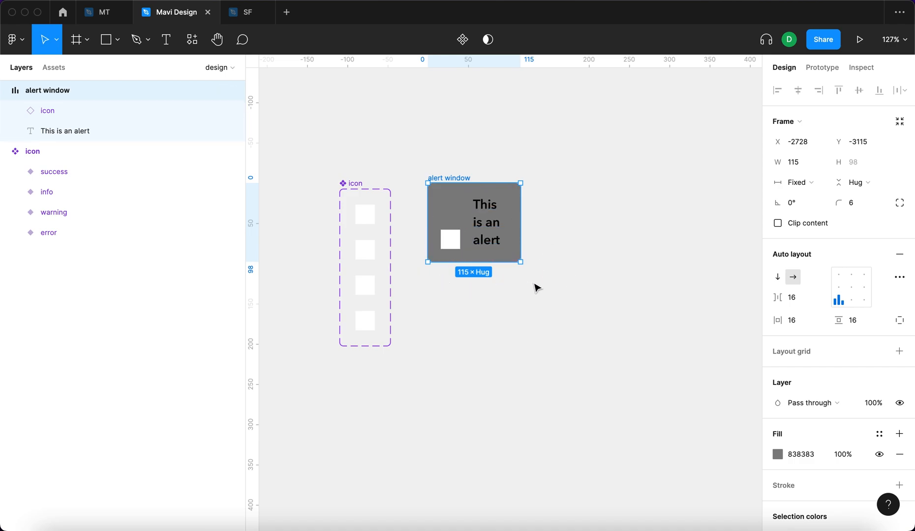
pyautogui.moveTo(836, 279)
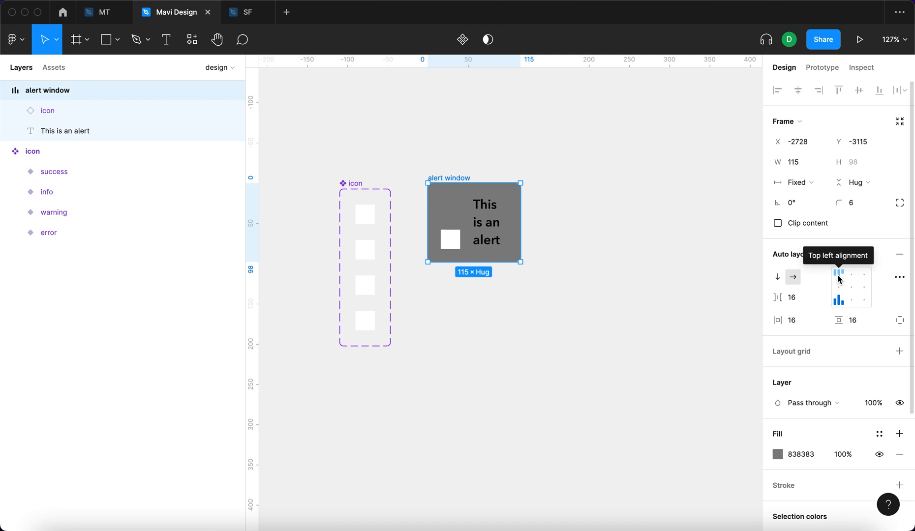
pyautogui.moveTo(840, 280)
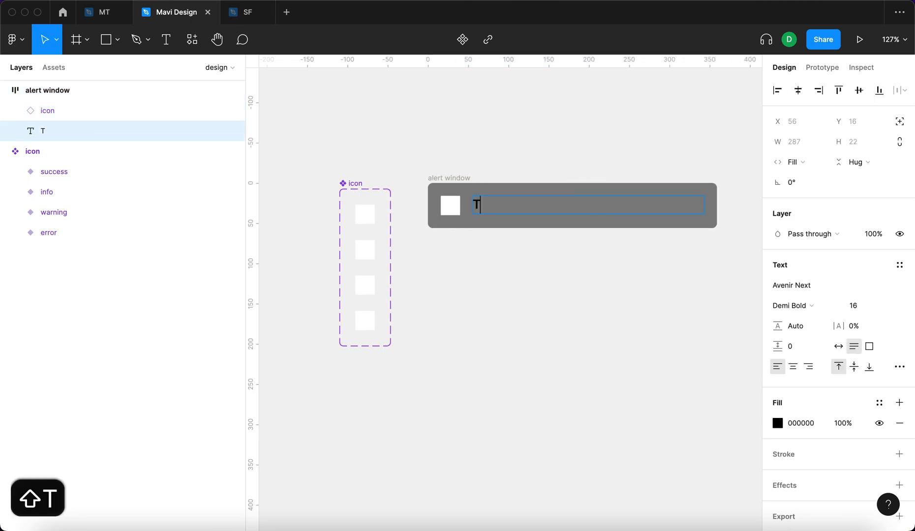
# Retype the message as 'This is an error alert – check it out!' with black fill at 24%.
pyautogui.write('This is an error alert – check it out!')
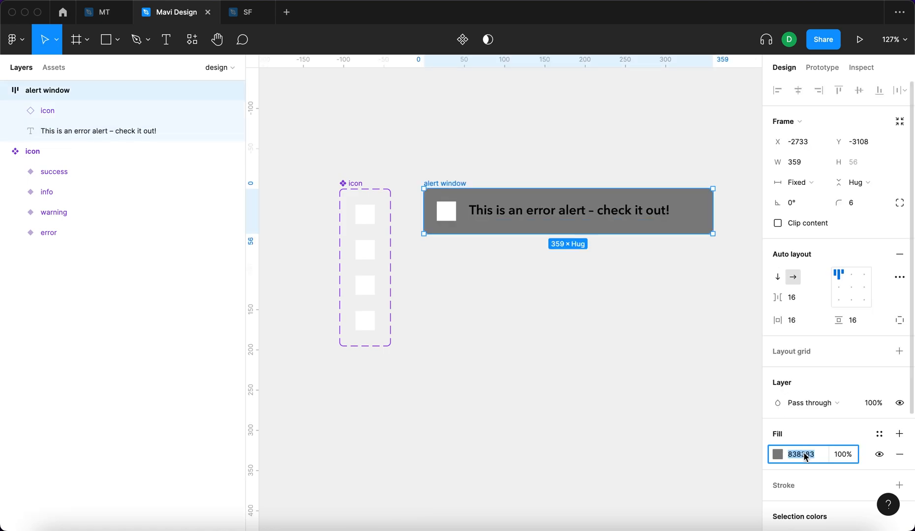
pyautogui.write('0')
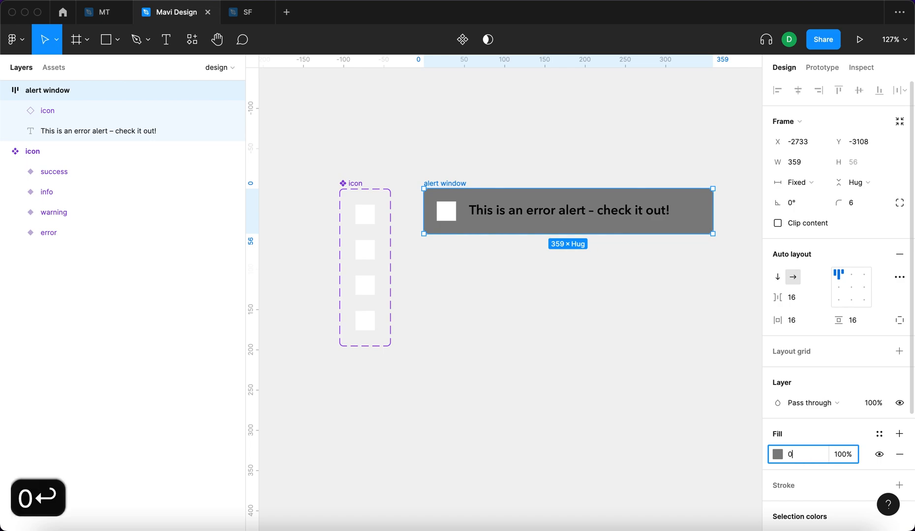
pyautogui.write('000000')
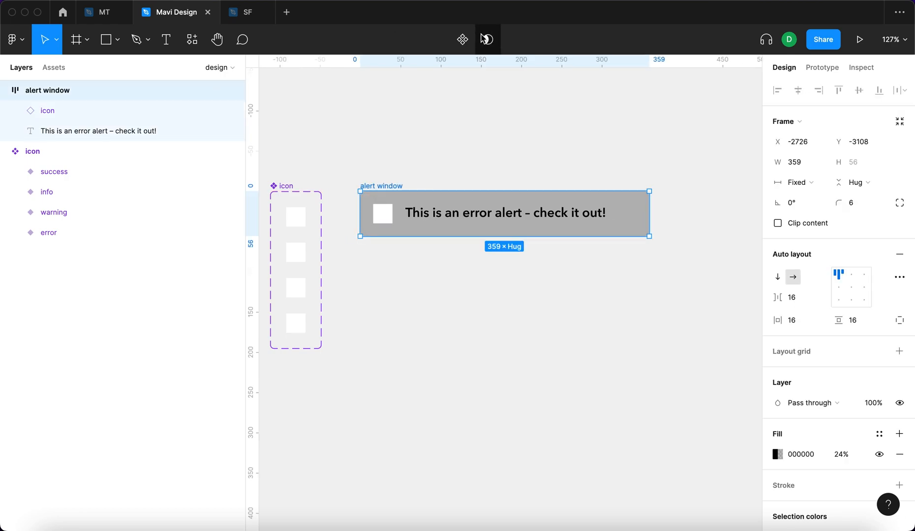
pyautogui.moveTo(462, 39)
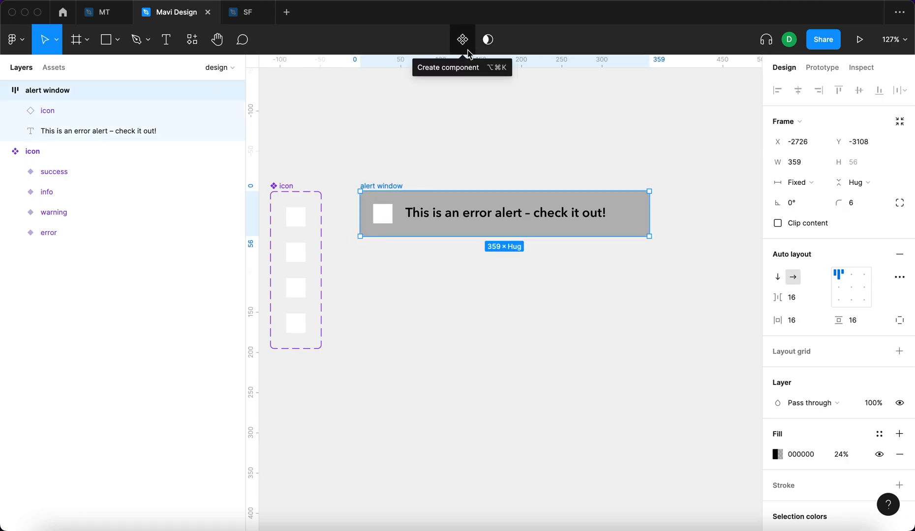
# Create the four-variant alert component set and rename its property to 'type'.
pyautogui.click(462, 39)
pyautogui.write('info')
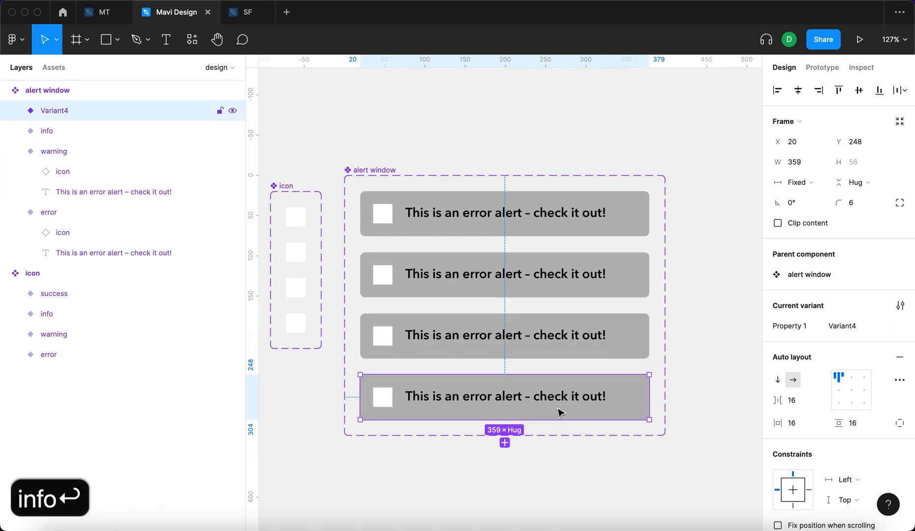
pyautogui.click(878, 285)
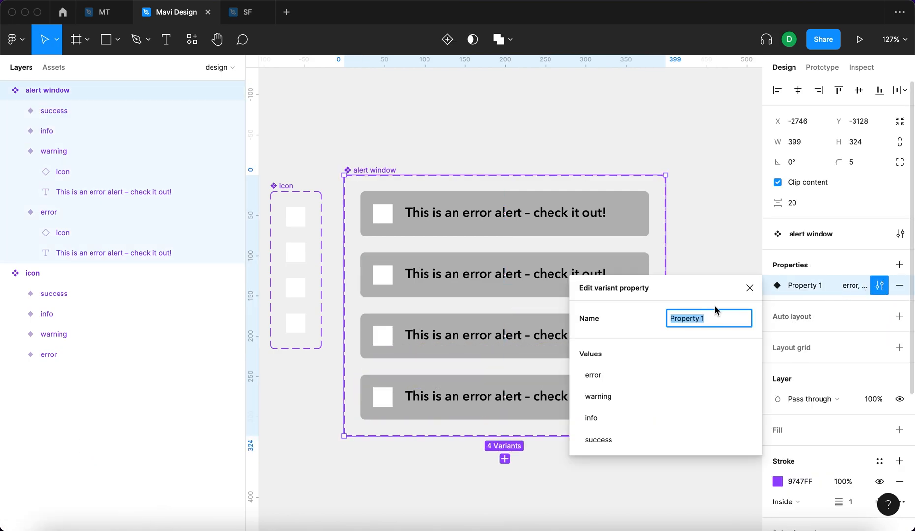
pyautogui.write('type')
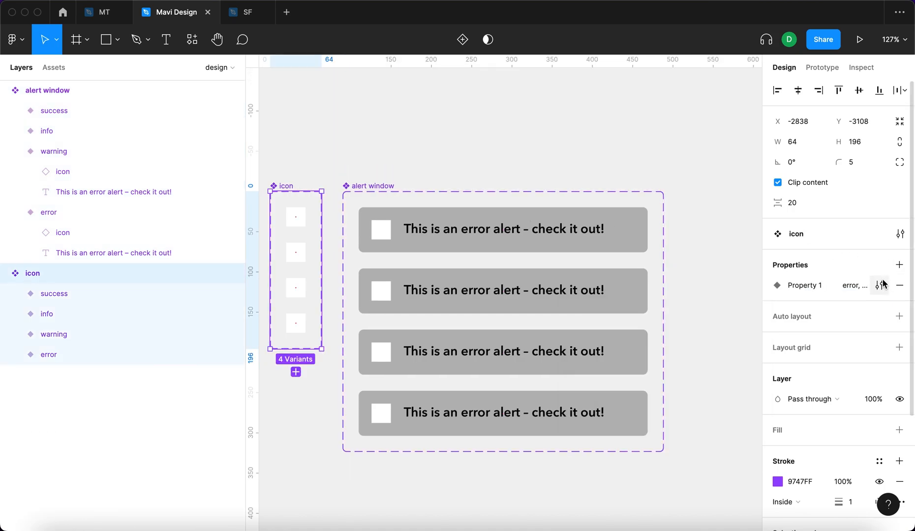
pyautogui.click(880, 285)
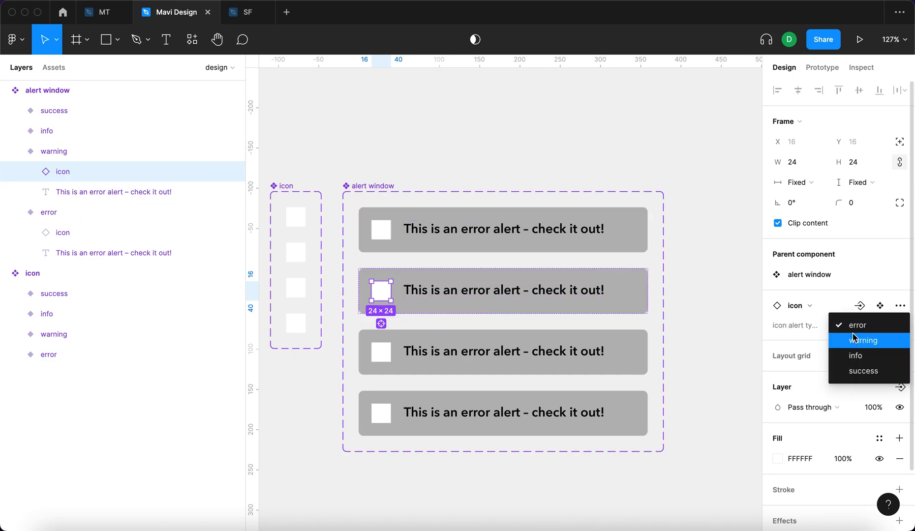
# Show the warning icon in the warning alert and add grey circles to icon variants.
pyautogui.click(855, 356)
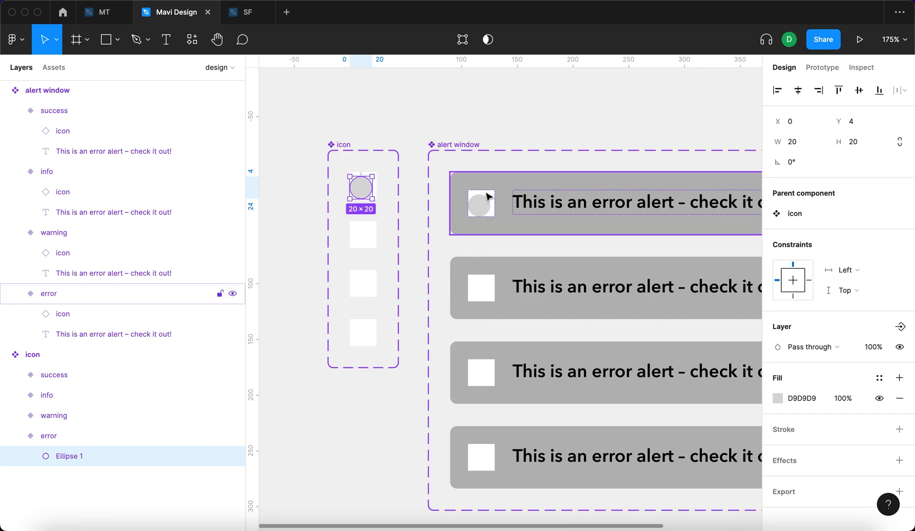
pyautogui.click(362, 236)
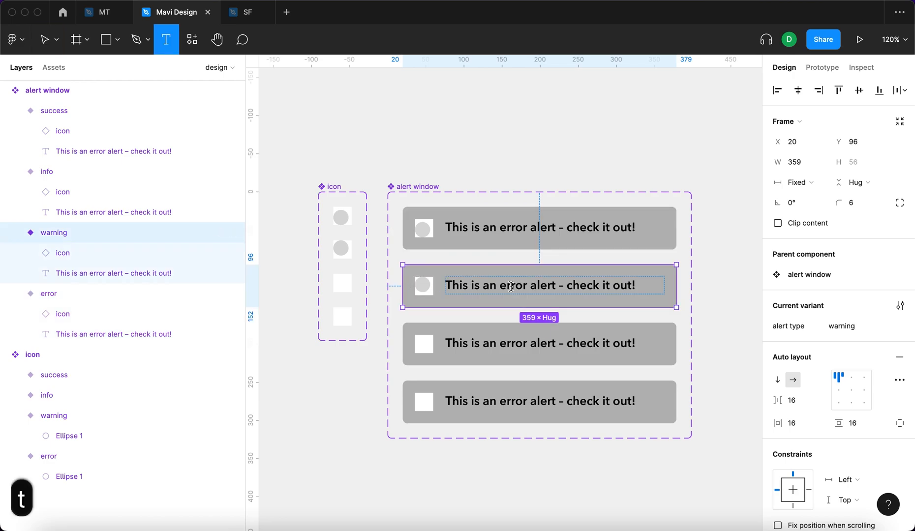
# Replace 'error' with 'warning' in the warning variant's message.
pyautogui.doubleClick(511, 285)
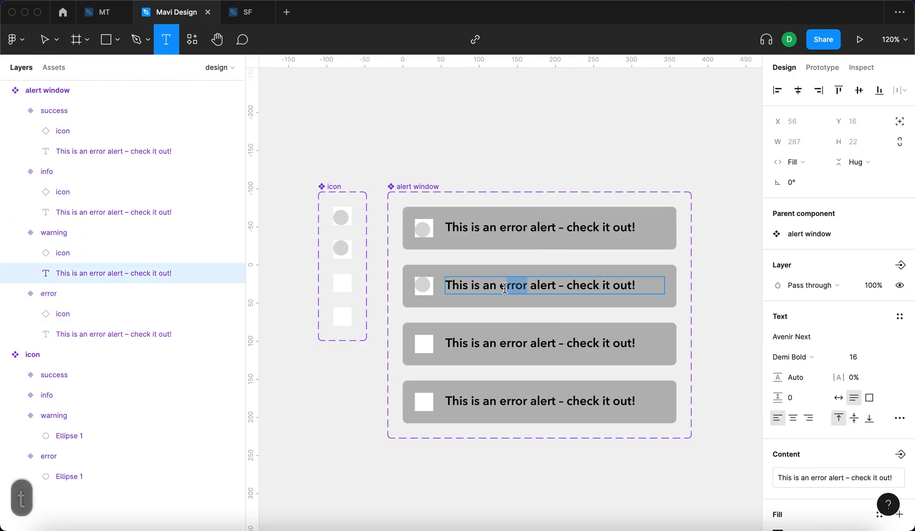
pyautogui.write('warning')
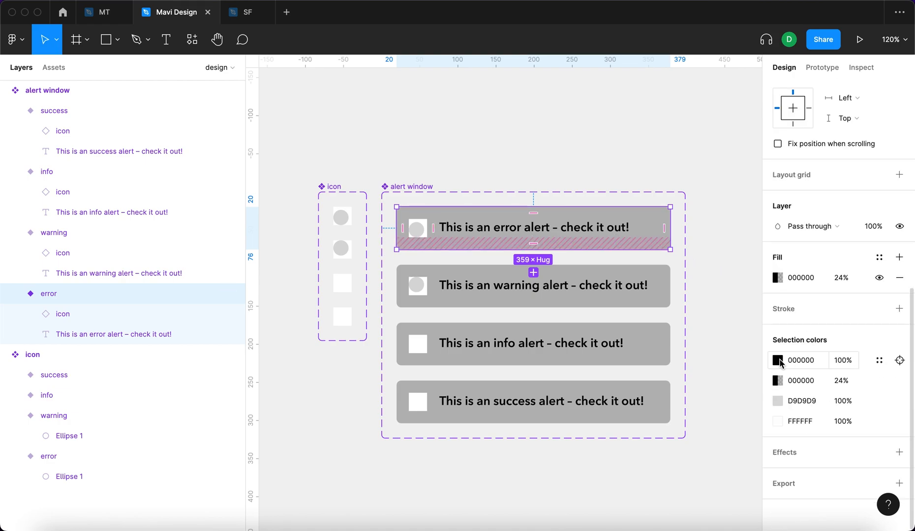
# Give the error alert dark red text on a red tint, then recolour the warning alert.
pyautogui.click(777, 360)
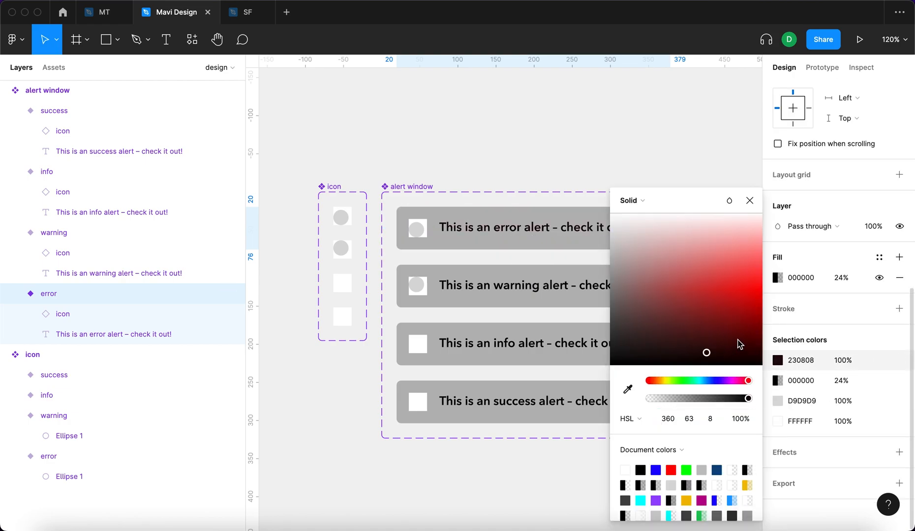
pyautogui.moveTo(706, 352); pyautogui.dragTo(760, 326)
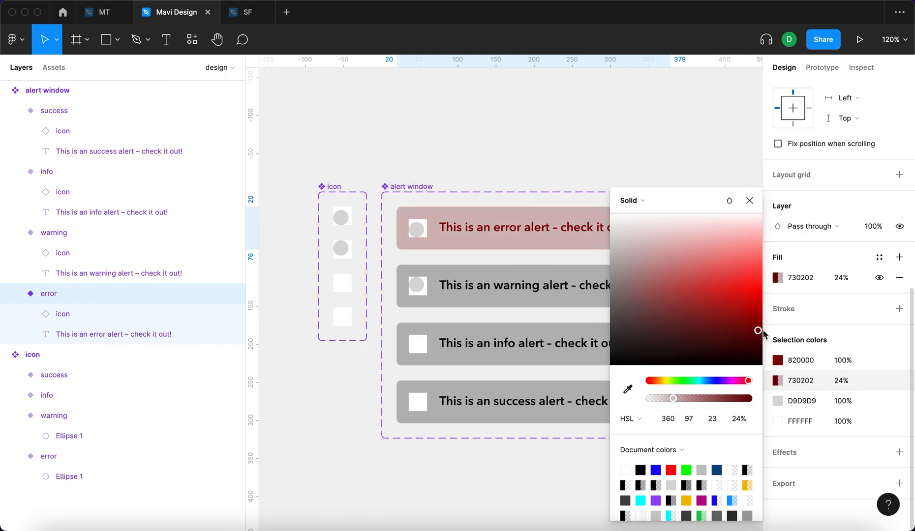
pyautogui.moveTo(757, 331); pyautogui.dragTo(762, 315)
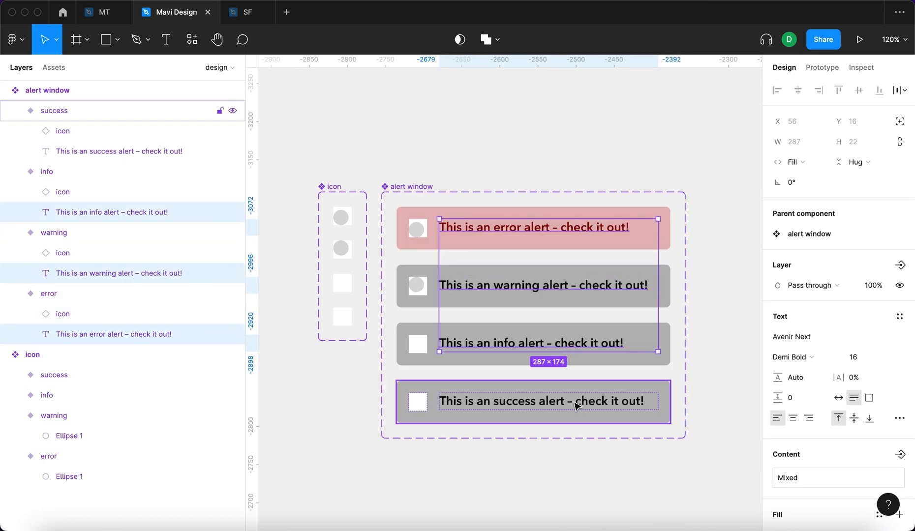
pyautogui.click(677, 233)
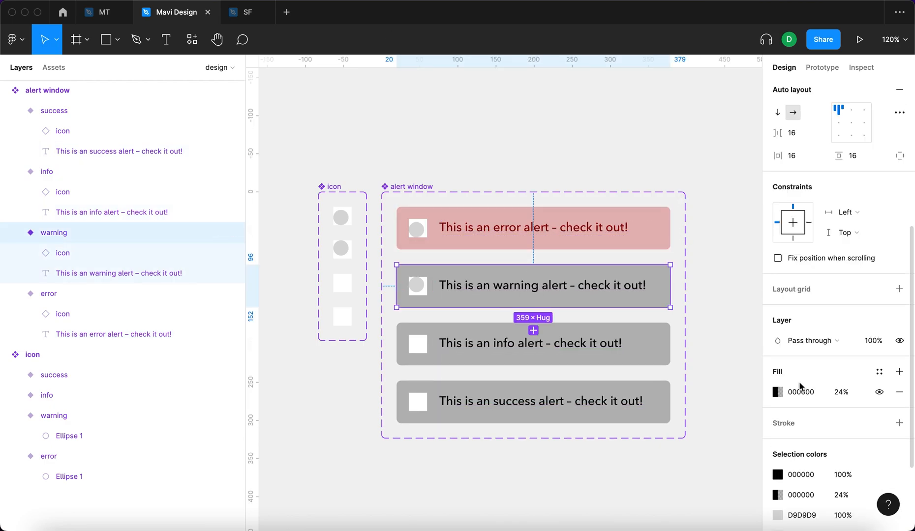
pyautogui.click(776, 392)
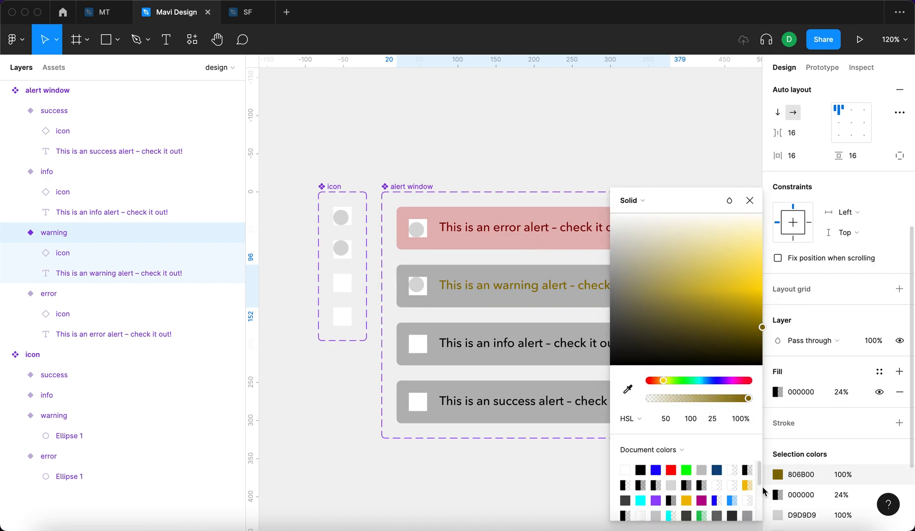
pyautogui.click(737, 306)
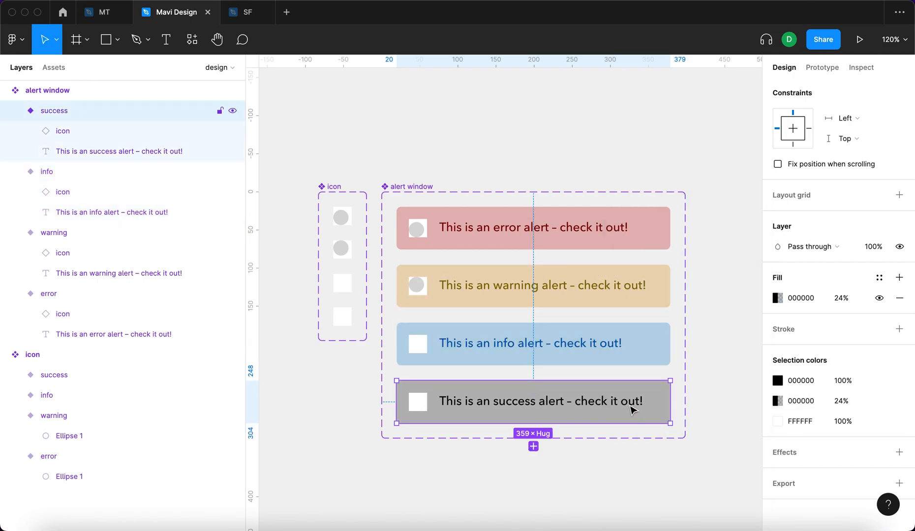
# Make the success alert's text green on a green-tinted background with adjusted opacity.
pyautogui.click(777, 297)
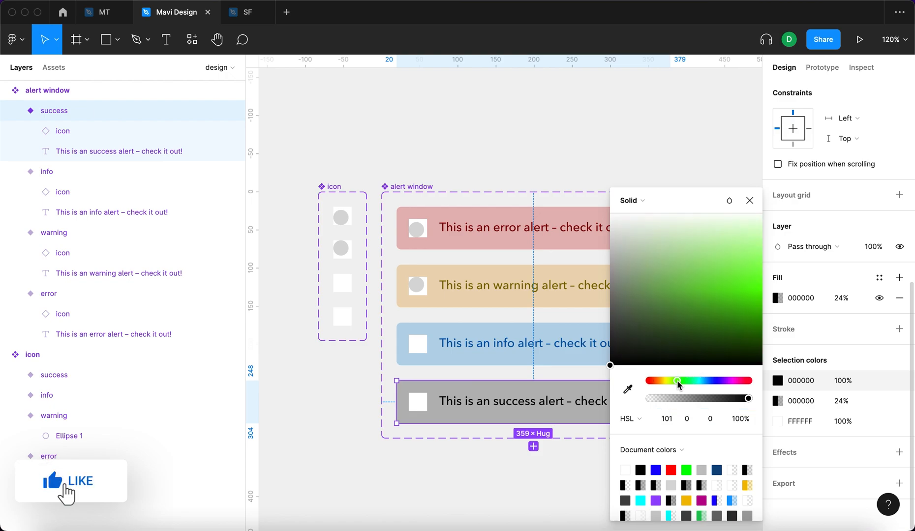
pyautogui.moveTo(677, 382); pyautogui.dragTo(762, 302)
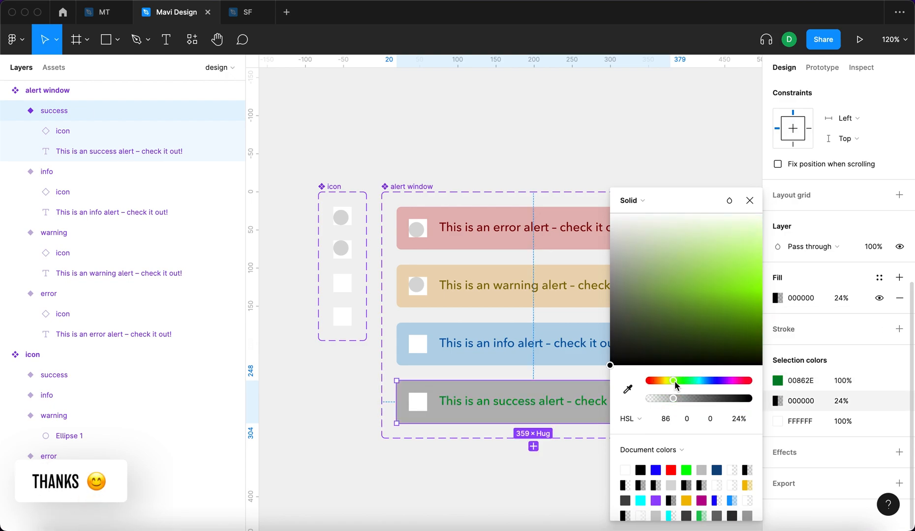
pyautogui.moveTo(674, 381); pyautogui.dragTo(686, 381)
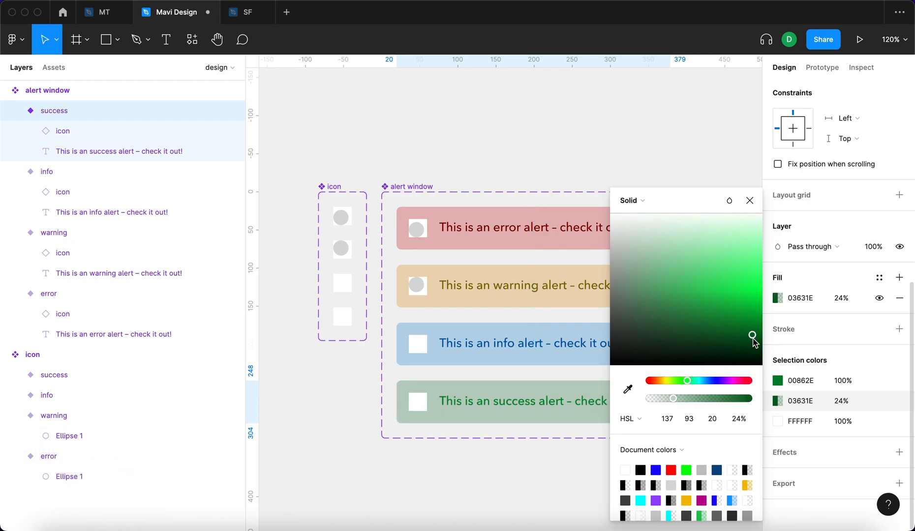
pyautogui.moveTo(752, 337); pyautogui.dragTo(762, 322)
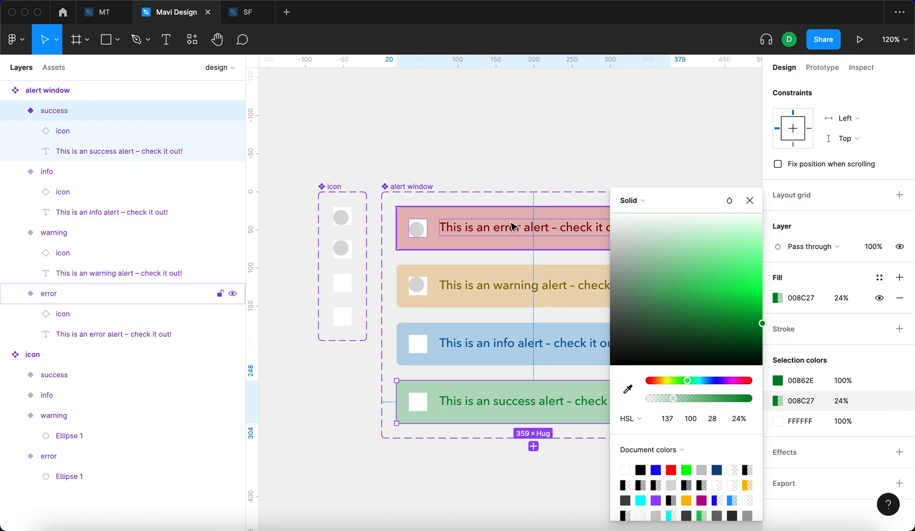
pyautogui.click(519, 285)
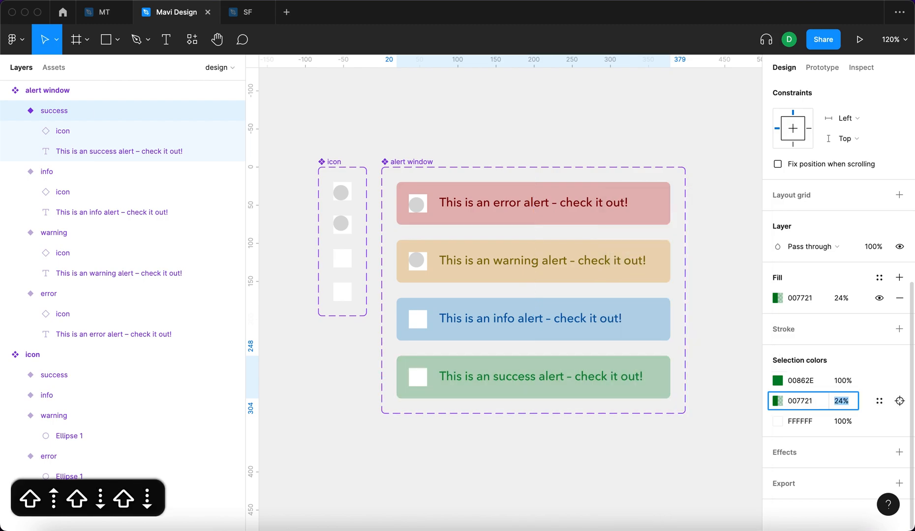
pyautogui.click(533, 319)
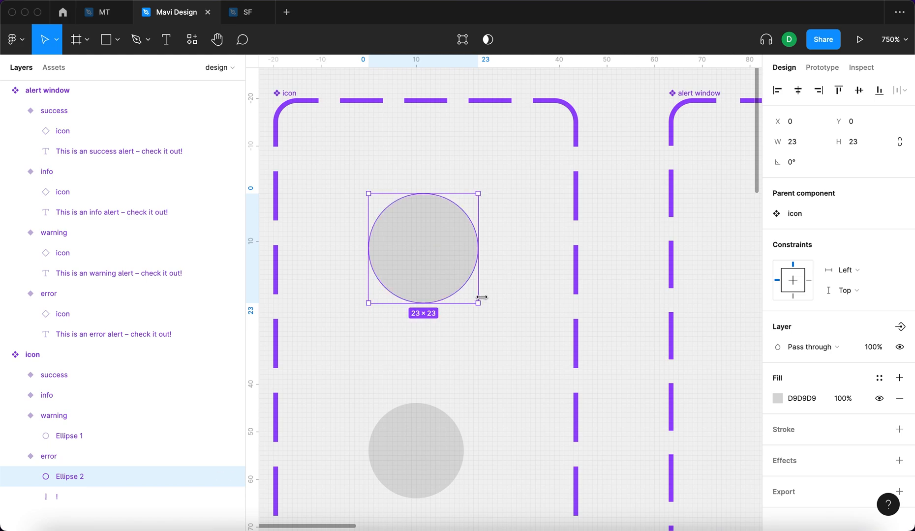
# Enlarge the error icon's circle to 23 px, outline it red, and centre the exclamation dot.
pyautogui.moveTo(479, 297); pyautogui.dragTo(484, 306)
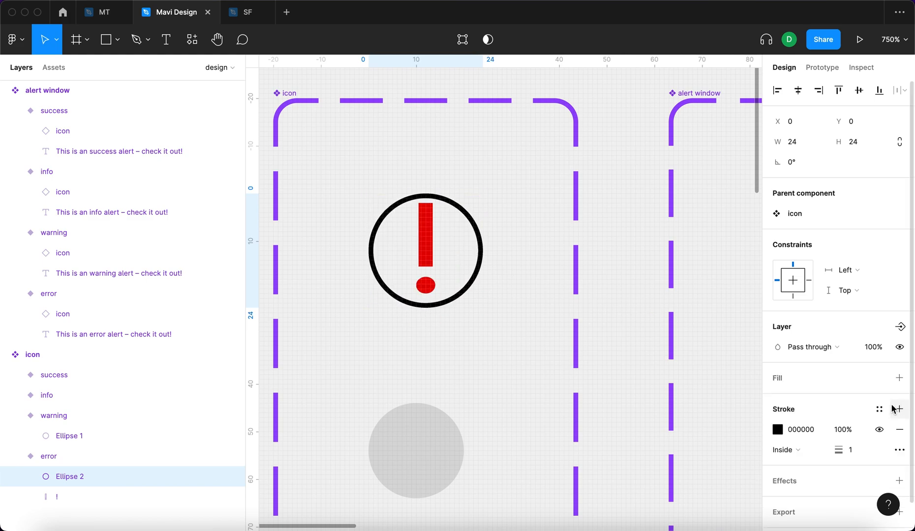
pyautogui.click(777, 428)
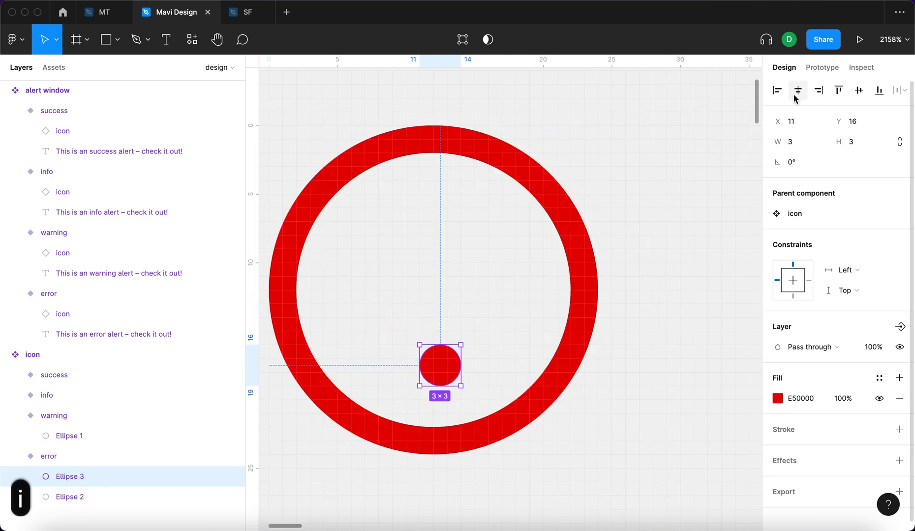
pyautogui.moveTo(465, 384); pyautogui.dragTo(462, 377)
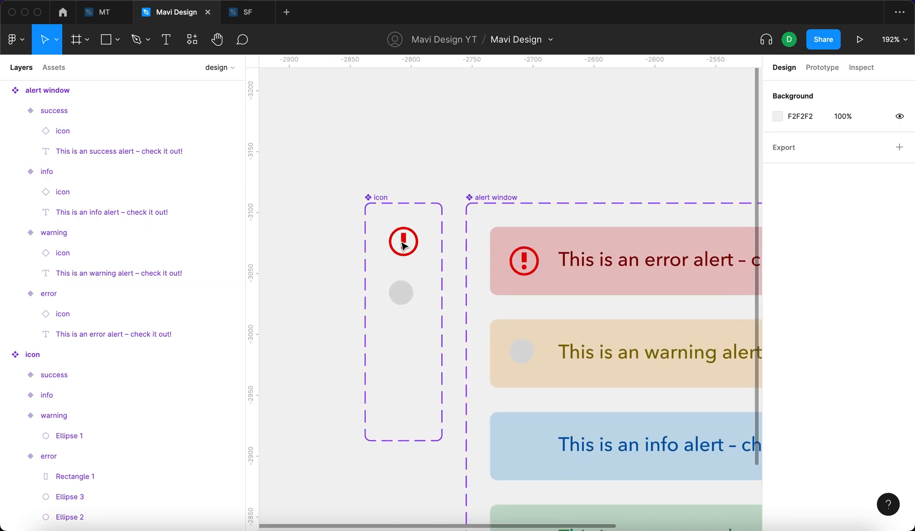
pyautogui.click(402, 241)
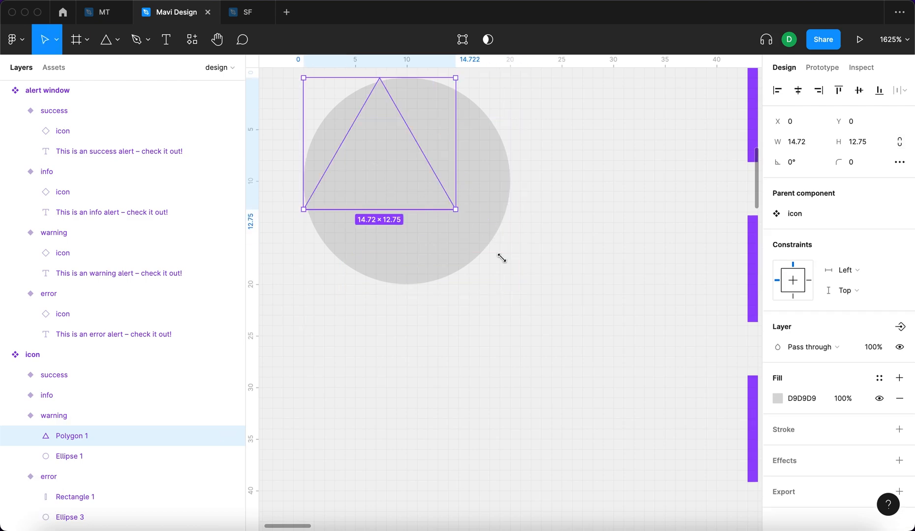
# Draw a black-outlined triangle over the warning icon's circle.
pyautogui.moveTo(457, 208); pyautogui.dragTo(529, 275)
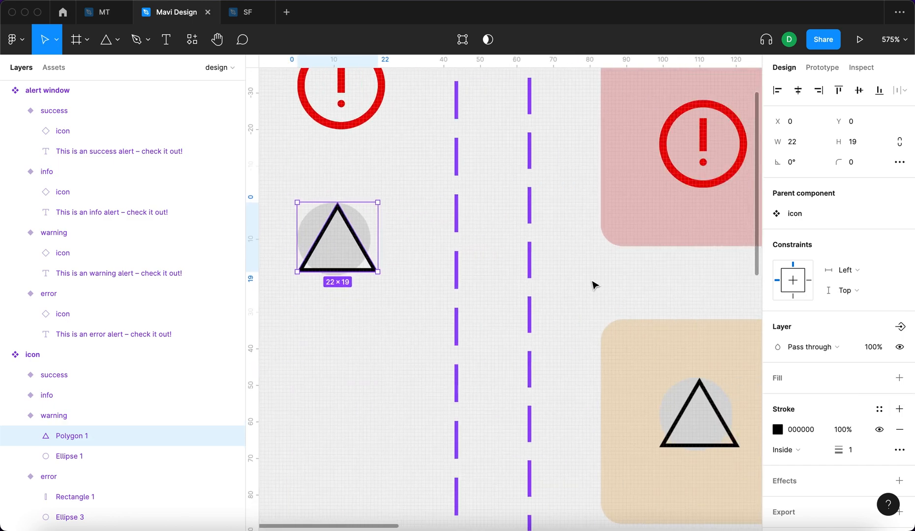
pyautogui.click(778, 429)
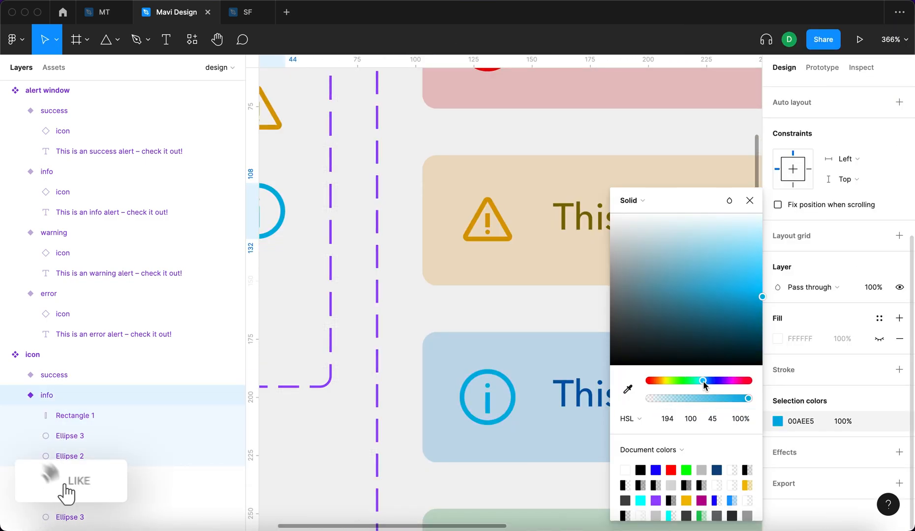
# Shift the info icon's circle and letter i to bright blue 00AEE5.
pyautogui.moveTo(702, 381); pyautogui.dragTo(707, 380)
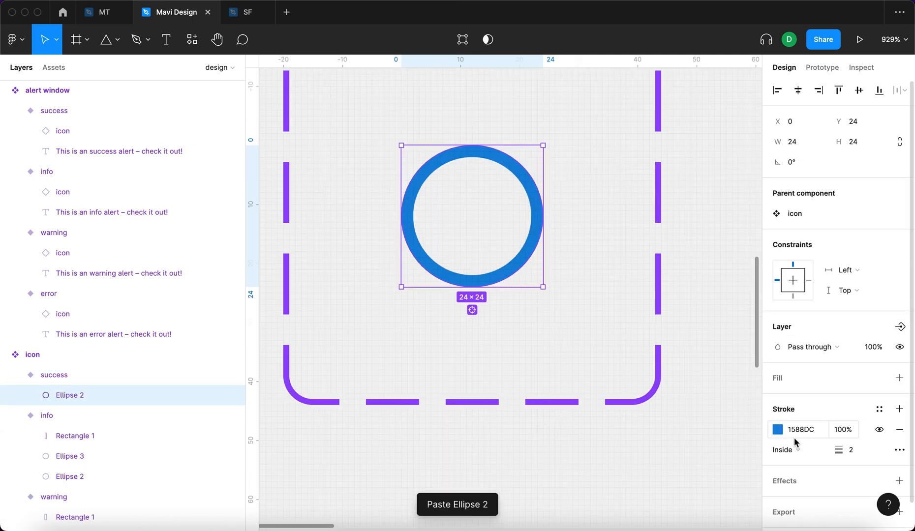
# Open the pasted ring by removing a segment, add a check mark, and stroke it green 008857.
pyautogui.click(784, 450)
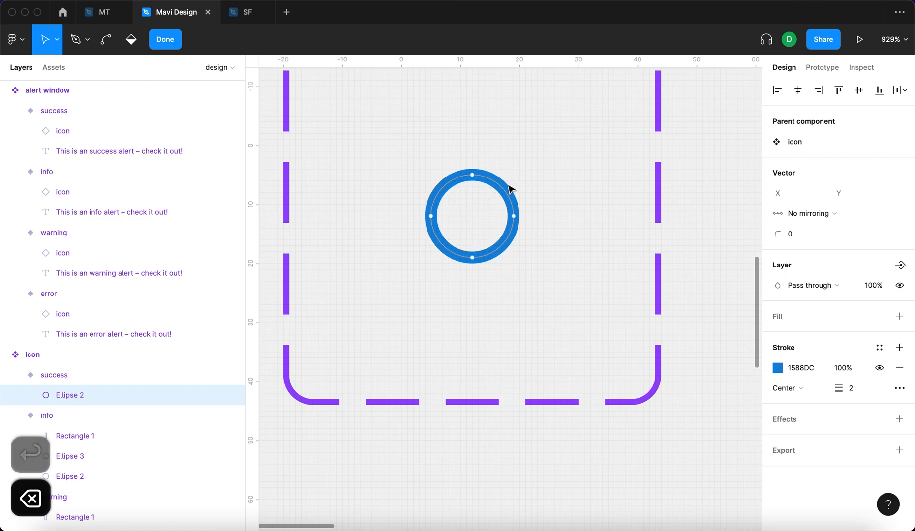
pyautogui.click(165, 39)
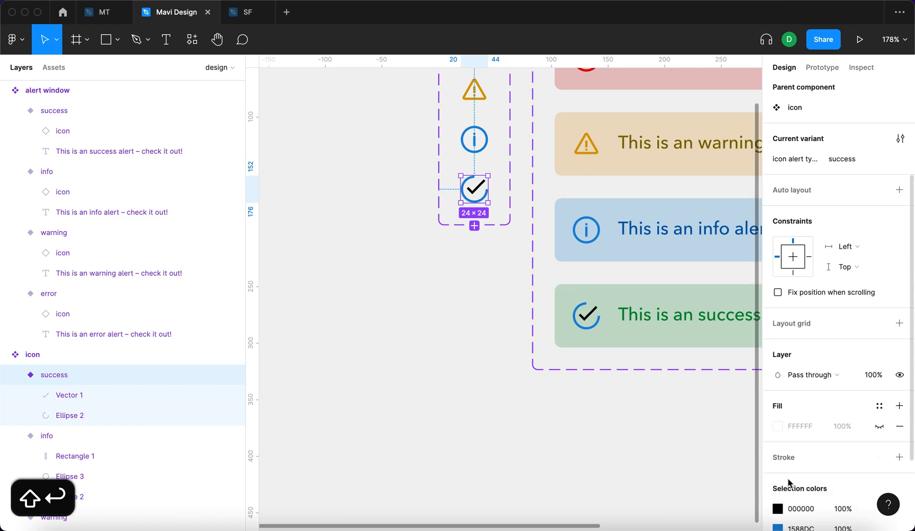
pyautogui.click(776, 426)
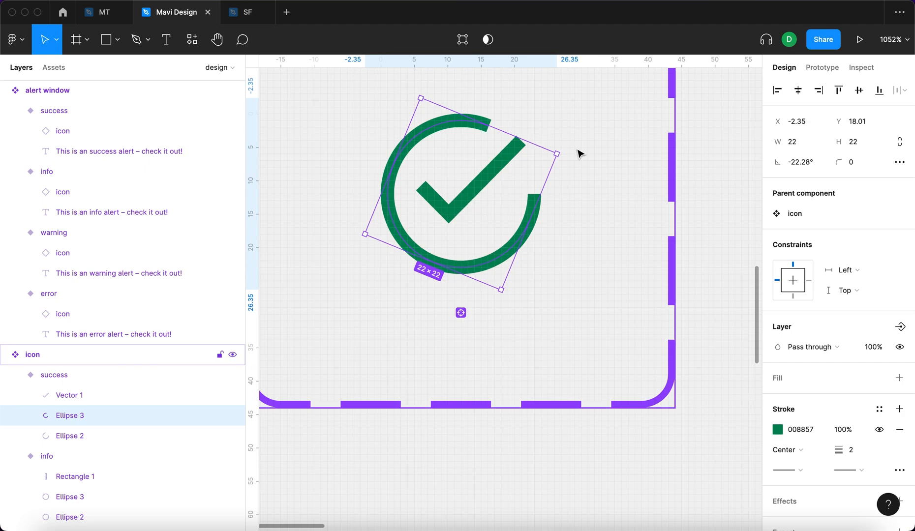
pyautogui.press('cmd+d')
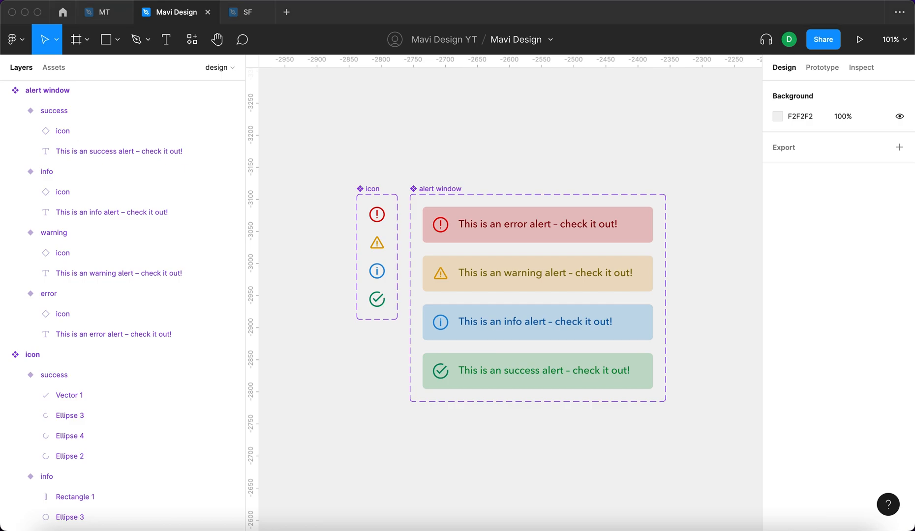
# Copy the alert window component and paste it as an instance on the canvas.
pyautogui.press('cmd+c')
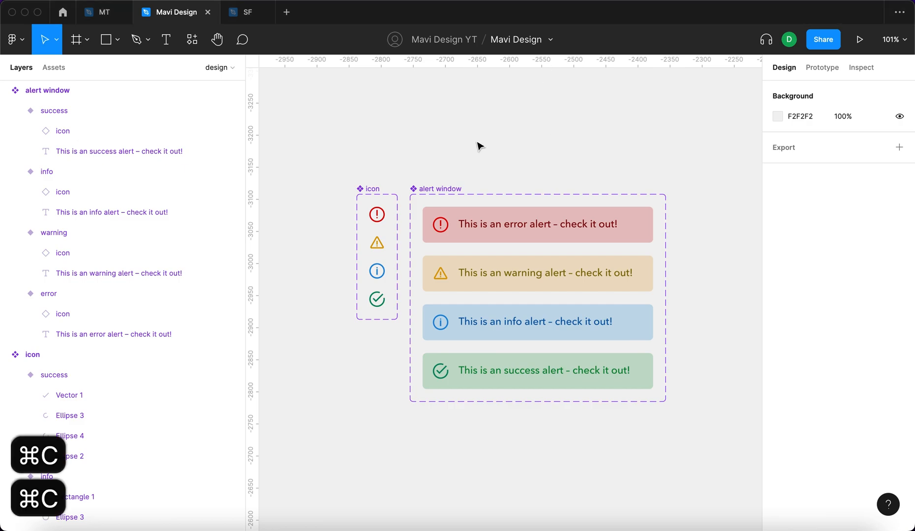
pyautogui.press('cmd+v')
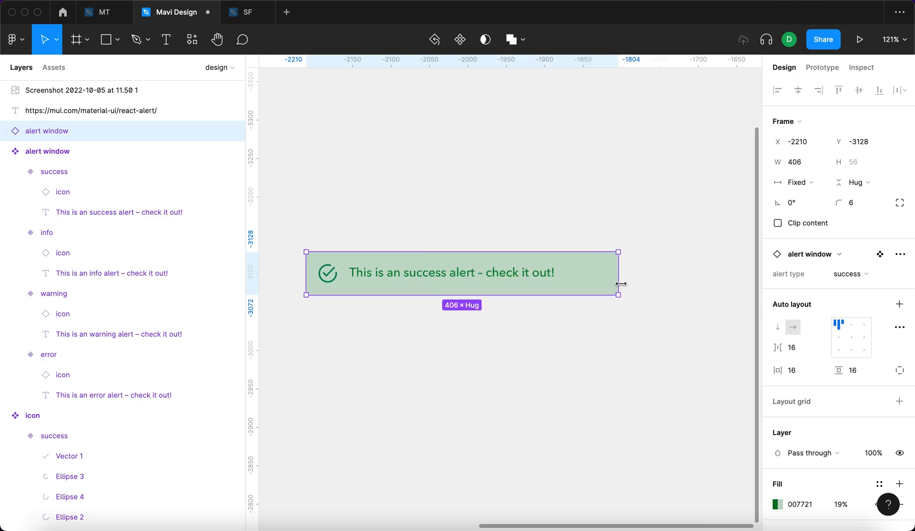
# Switch the placed alert instance to error, then success, then back to error.
pyautogui.click(847, 274)
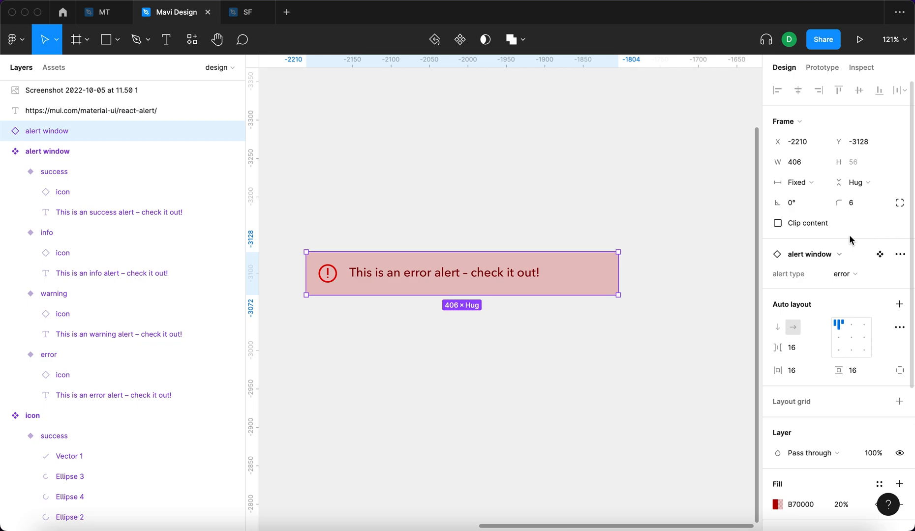
pyautogui.click(844, 274)
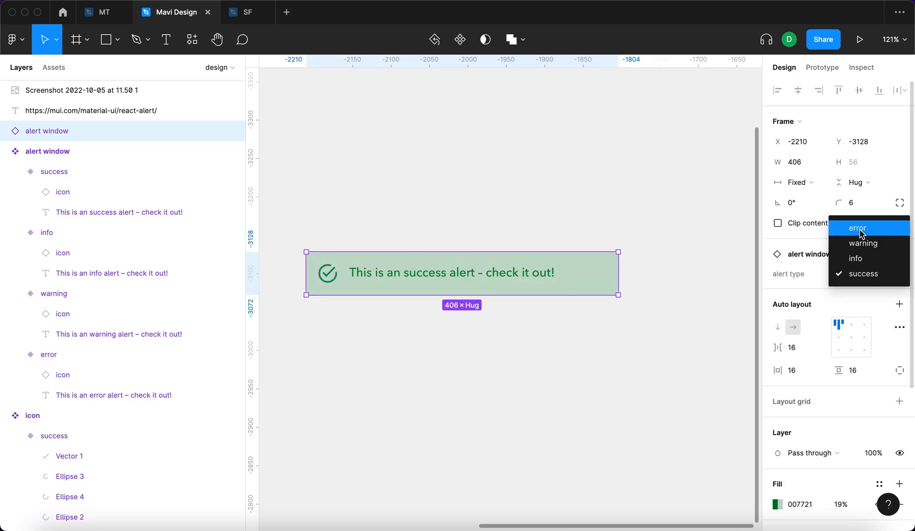
pyautogui.click(863, 244)
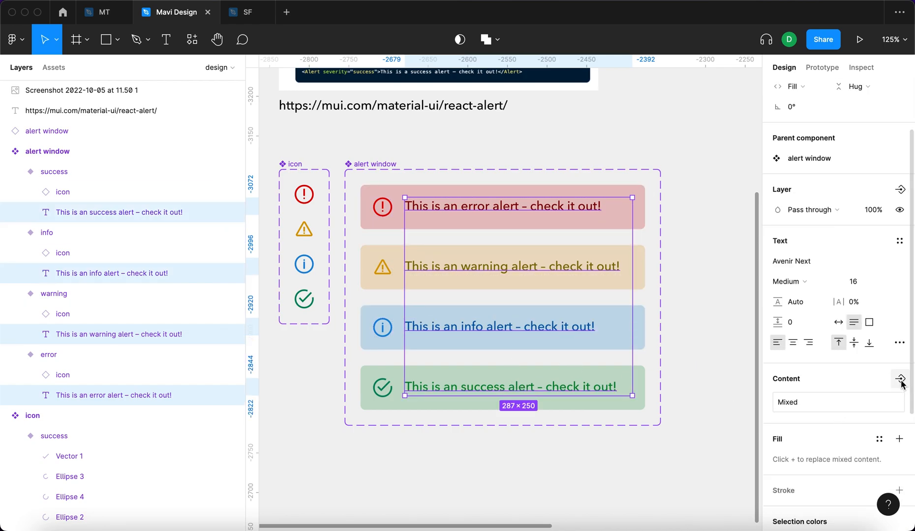
pyautogui.moveTo(900, 379)
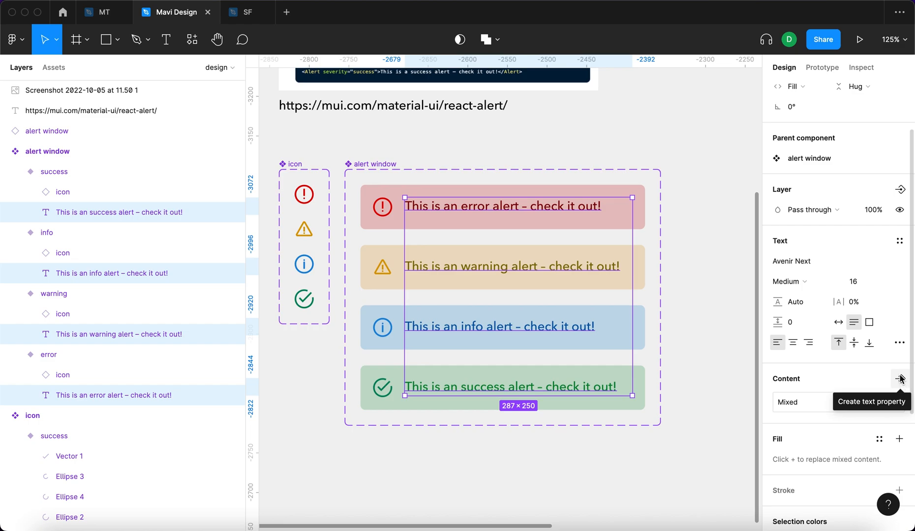
pyautogui.moveTo(902, 390)
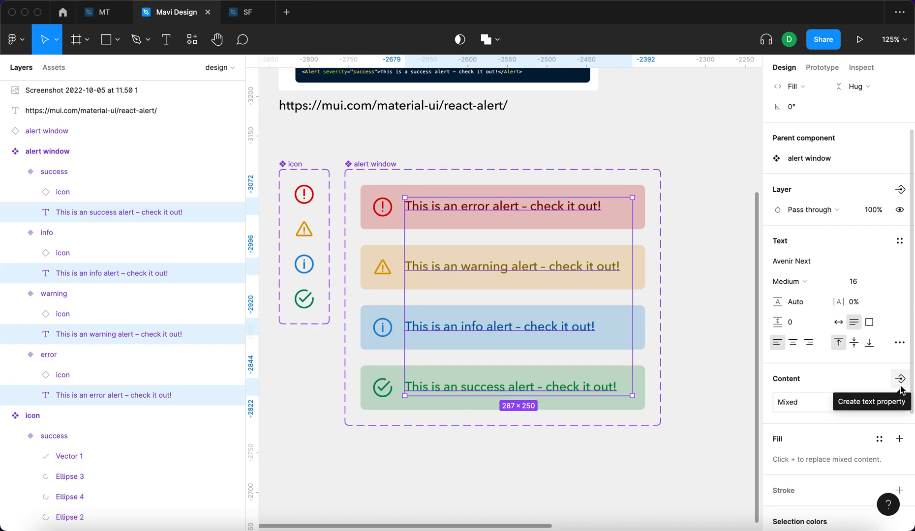
# Create a Text property for the four messages with default value 'Insert text here'.
pyautogui.click(905, 378)
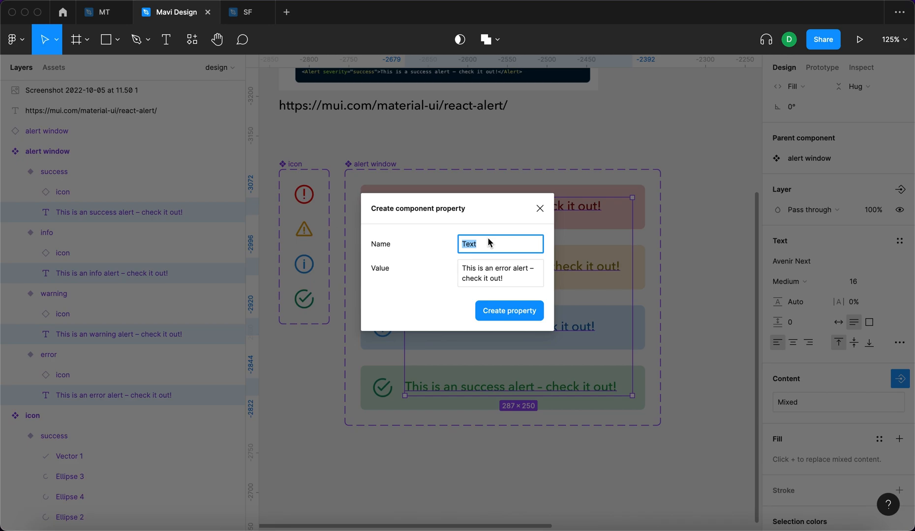
pyautogui.click(499, 272)
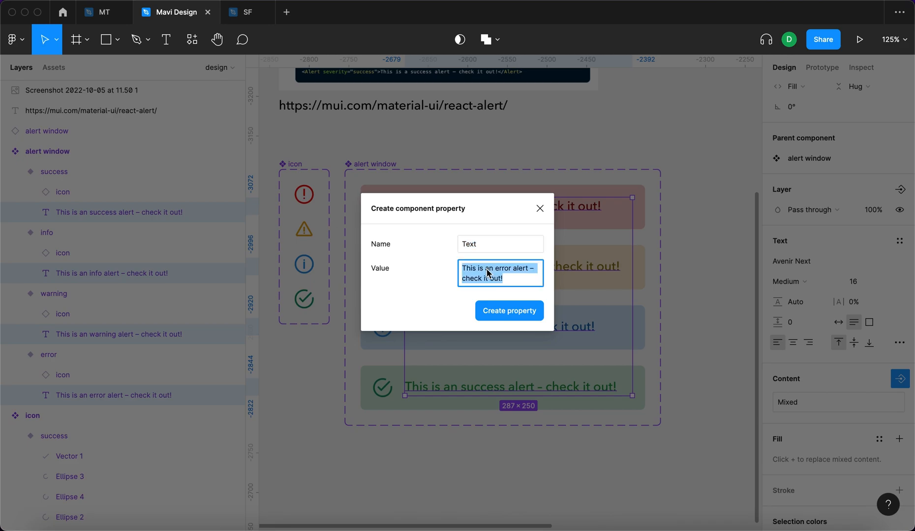
pyautogui.write('Insert')
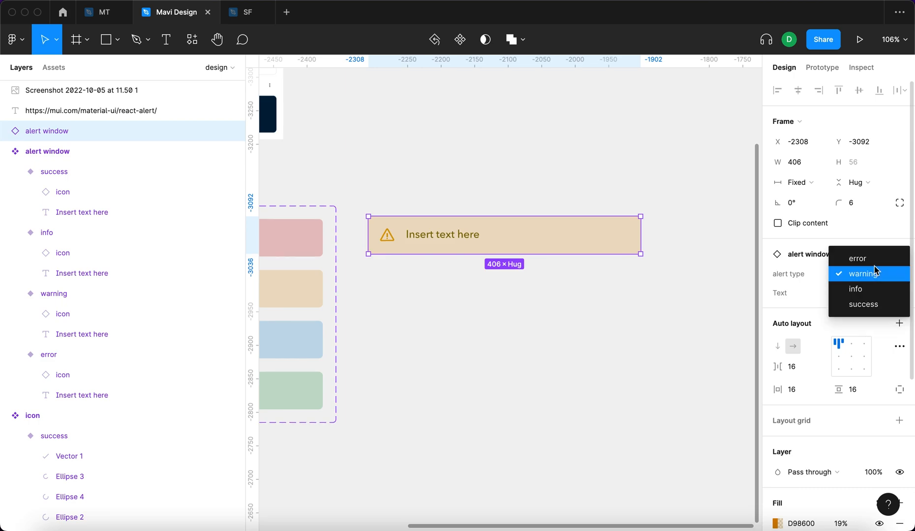
# Set the instance to error and override its message with 'edit the text', then 'Change copy whenever'.
pyautogui.click(856, 258)
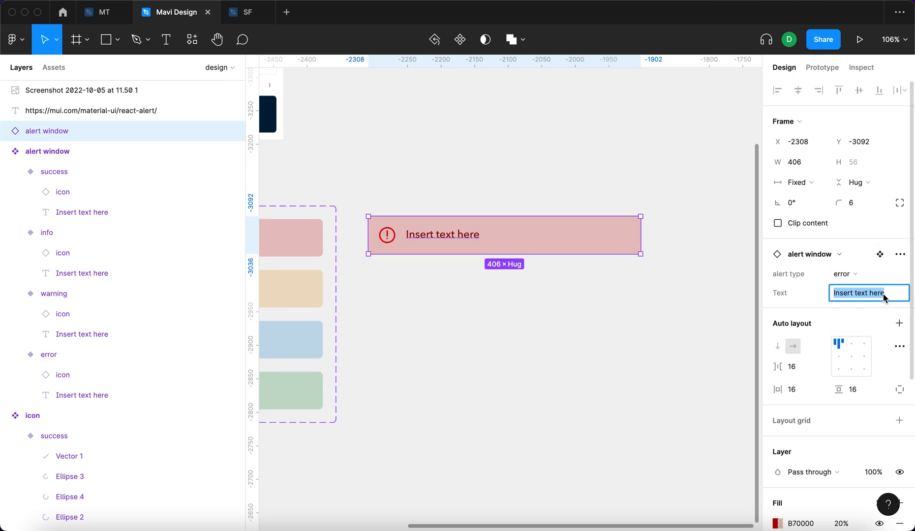
pyautogui.write('edit the text')
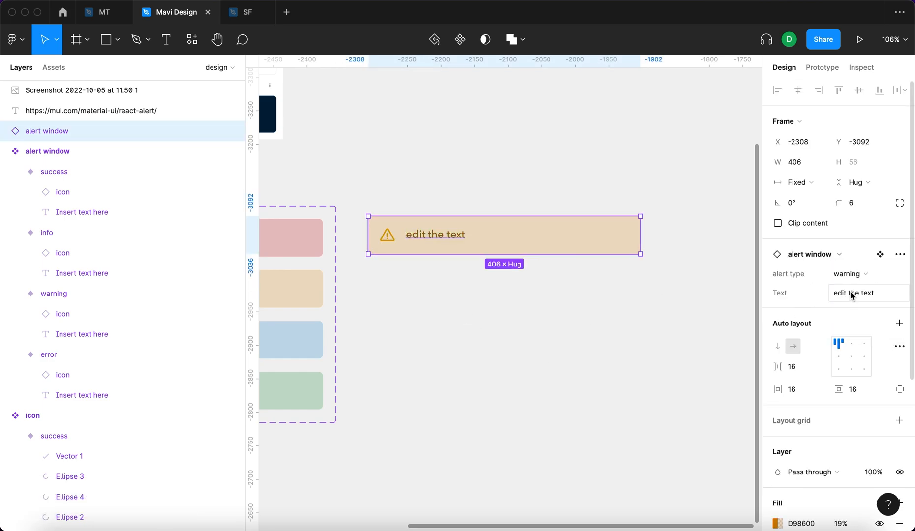
pyautogui.write('Change copy whenever')
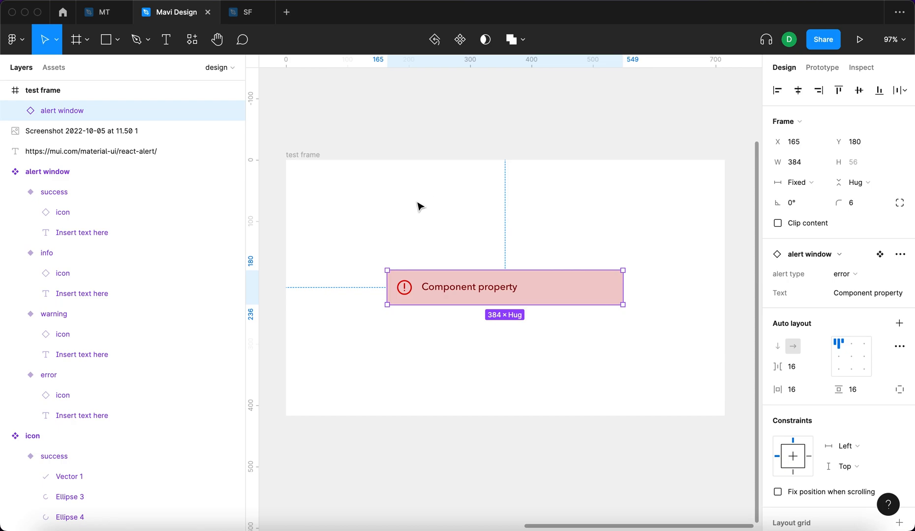
# Try warning and info on the test alert, settle on warning, and begin retyping its message.
pyautogui.click(844, 272)
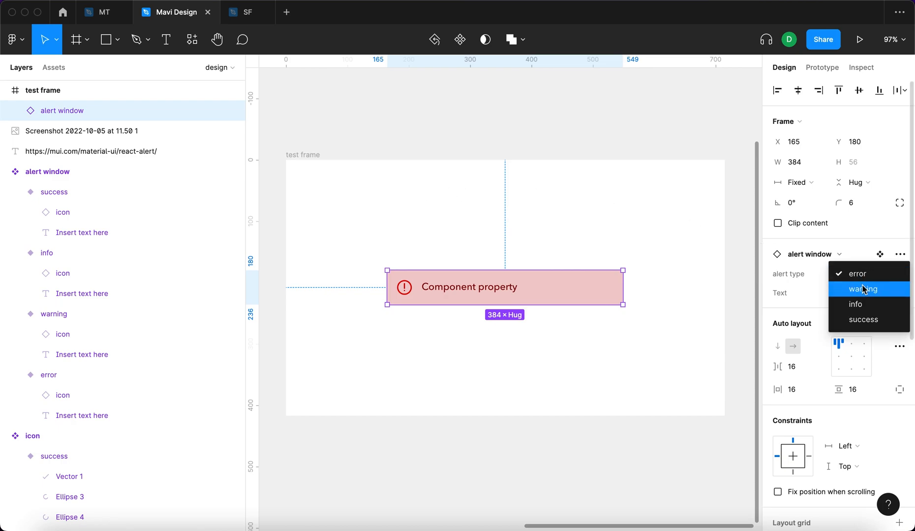
pyautogui.click(863, 288)
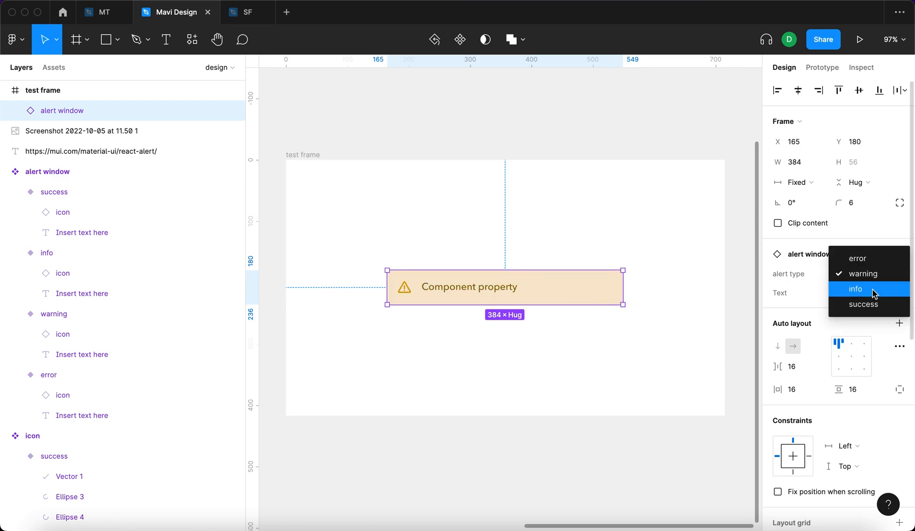
pyautogui.click(855, 289)
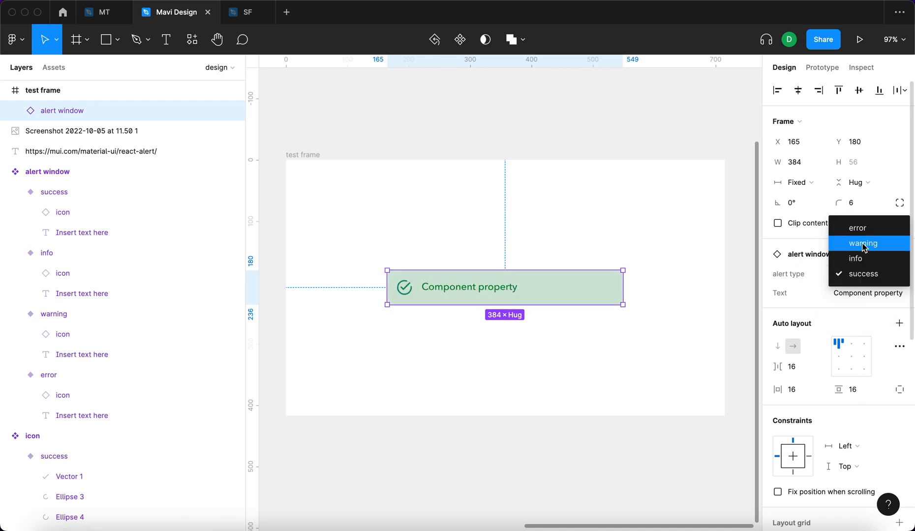
pyautogui.click(863, 243)
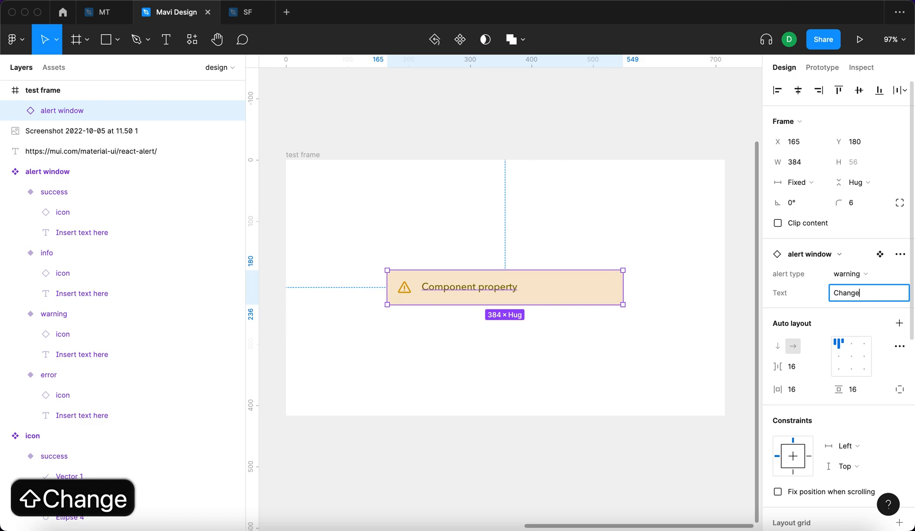
pyautogui.write('t')
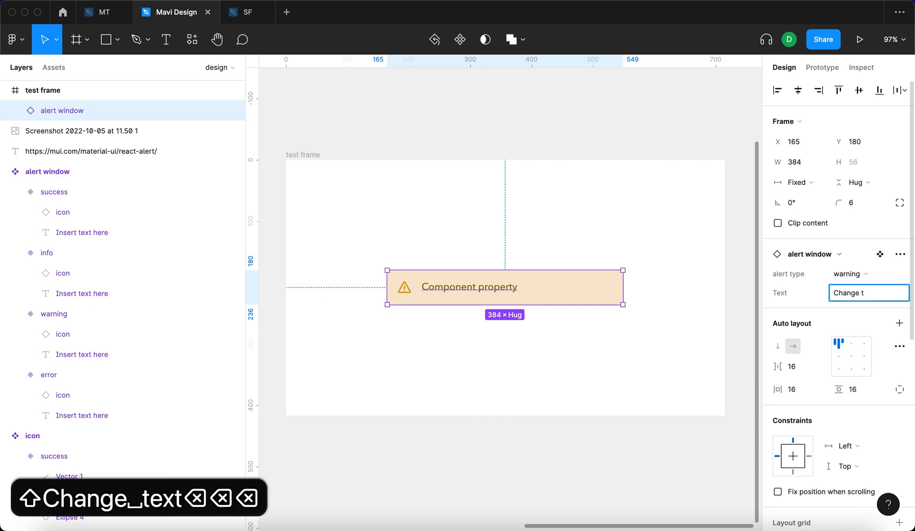